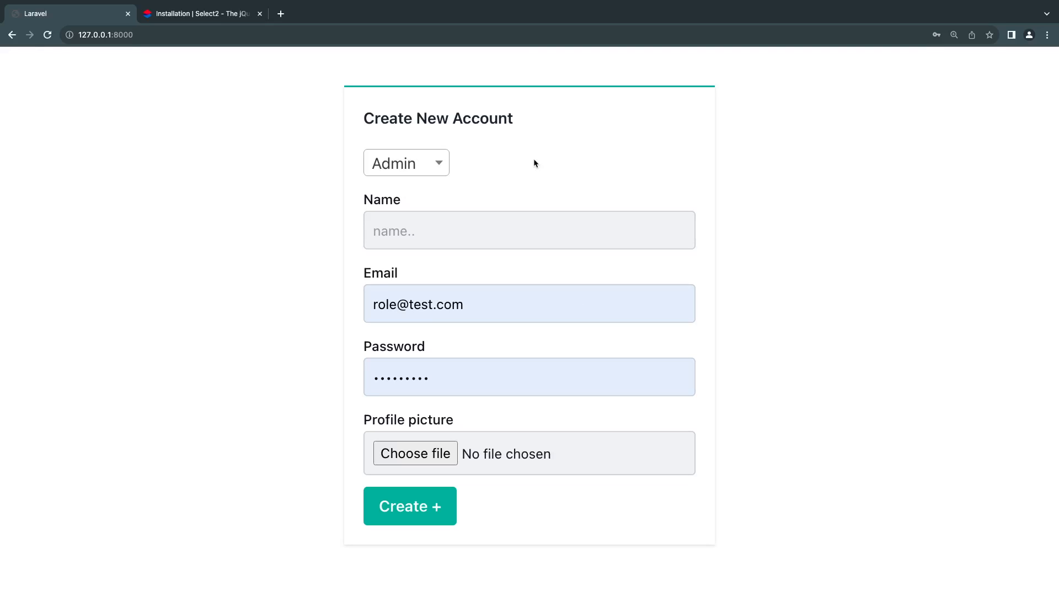
{"action": "mouse_move", "coordinate": [531, 172]}
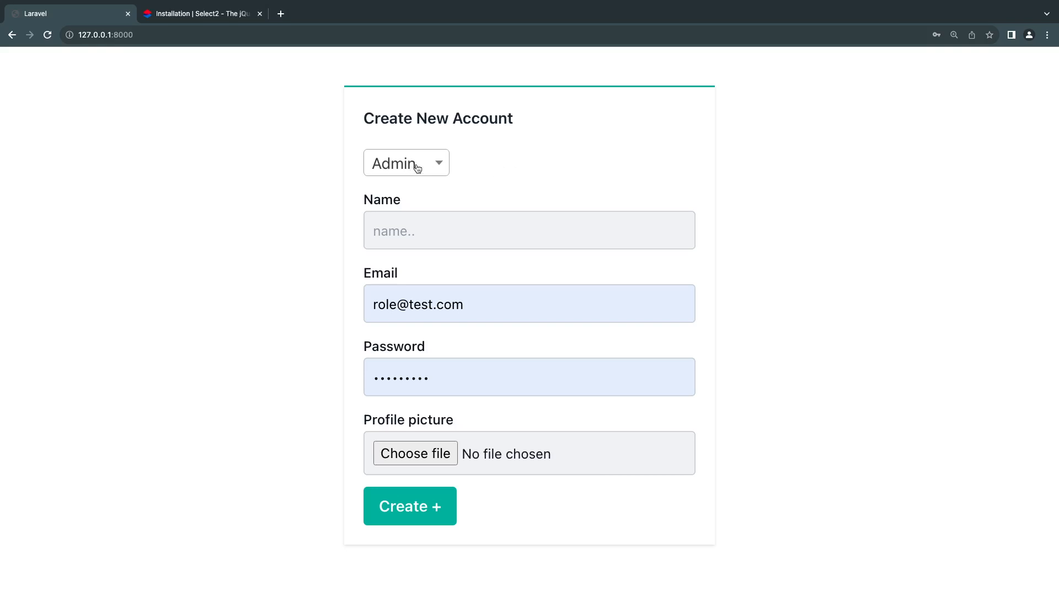
Step: Open the searchable role list, type 'm', and close it with the role unchanged
{"action": "left_click", "coordinate": [406, 162]}
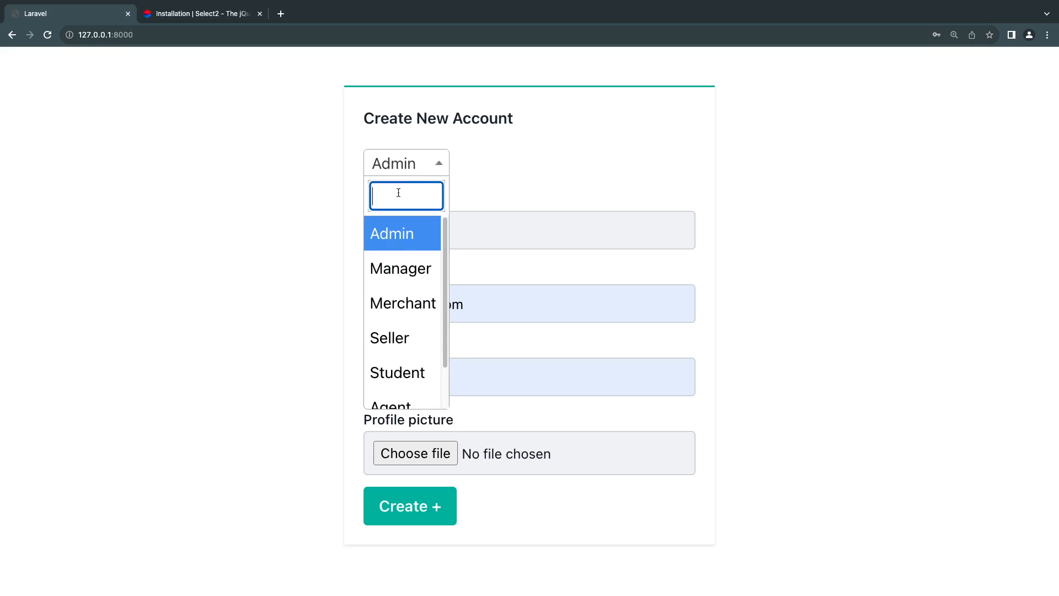
{"action": "type", "text": "m"}
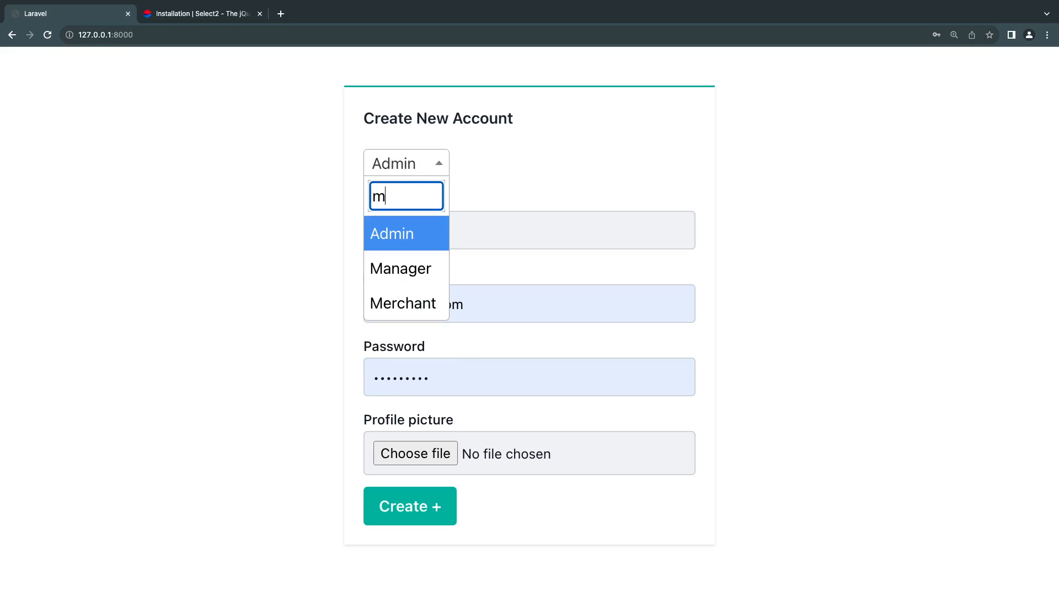
{"action": "left_click", "coordinate": [392, 232]}
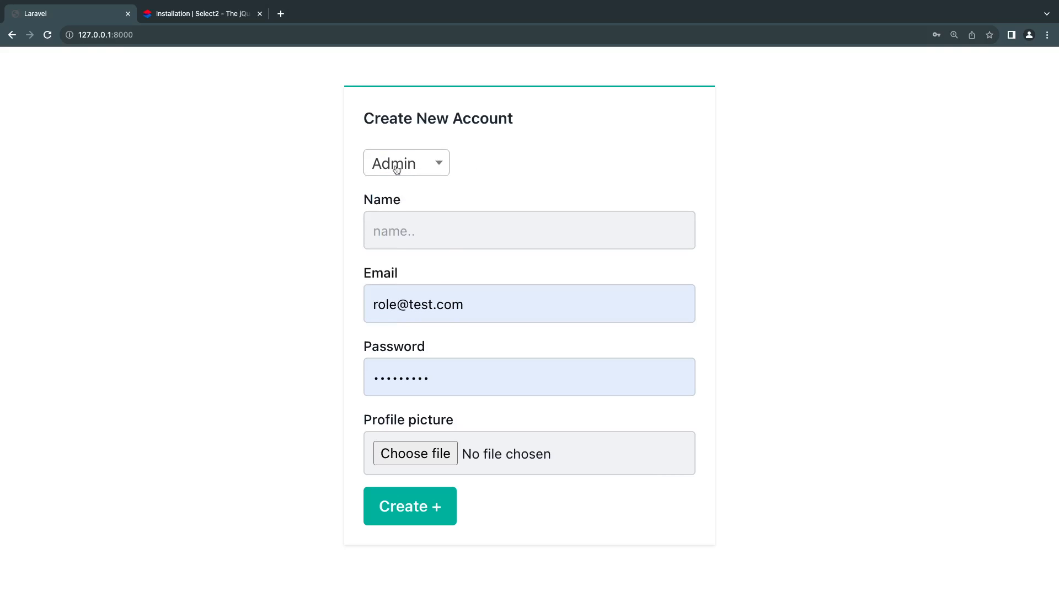
Step: View the Select2 installation docs, selecting 'Select2' in the CDN heading and scrolling down
{"action": "left_click", "coordinate": [201, 13]}
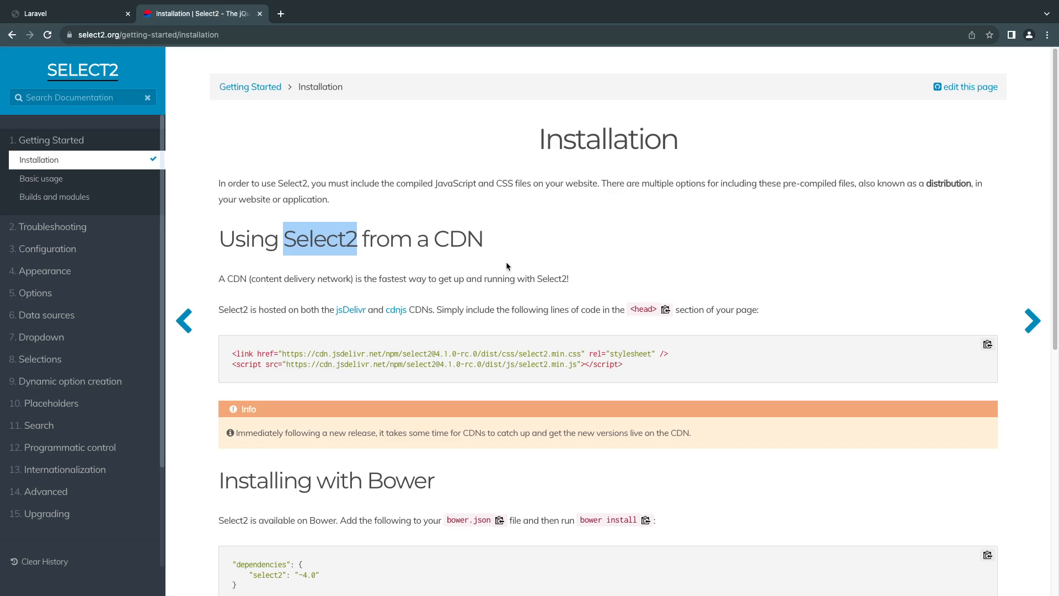
{"action": "mouse_move", "coordinate": [333, 243]}
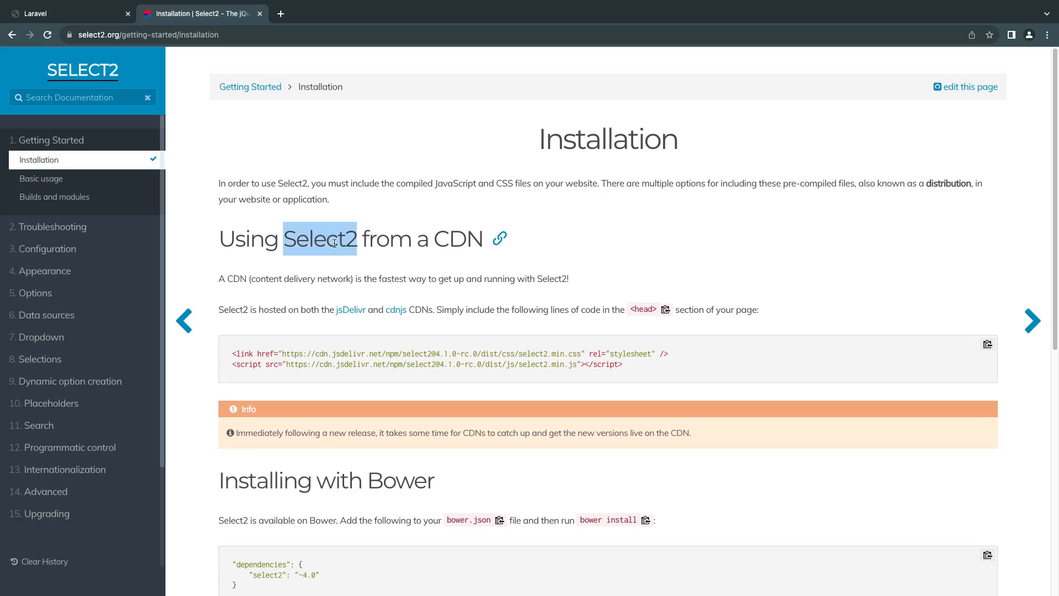
{"action": "left_click", "coordinate": [320, 238]}
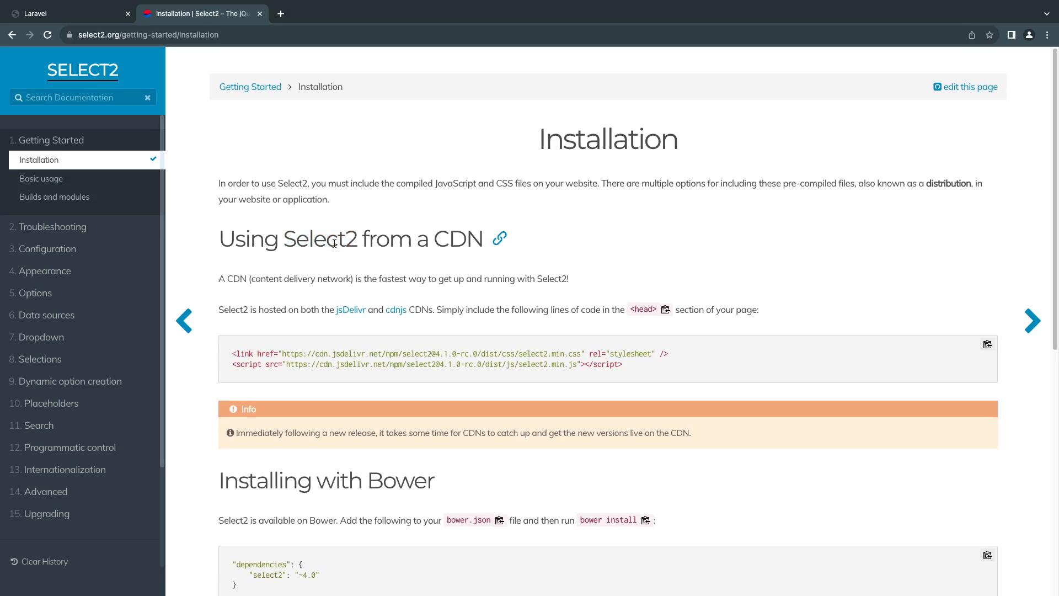
{"action": "double_click", "coordinate": [320, 239]}
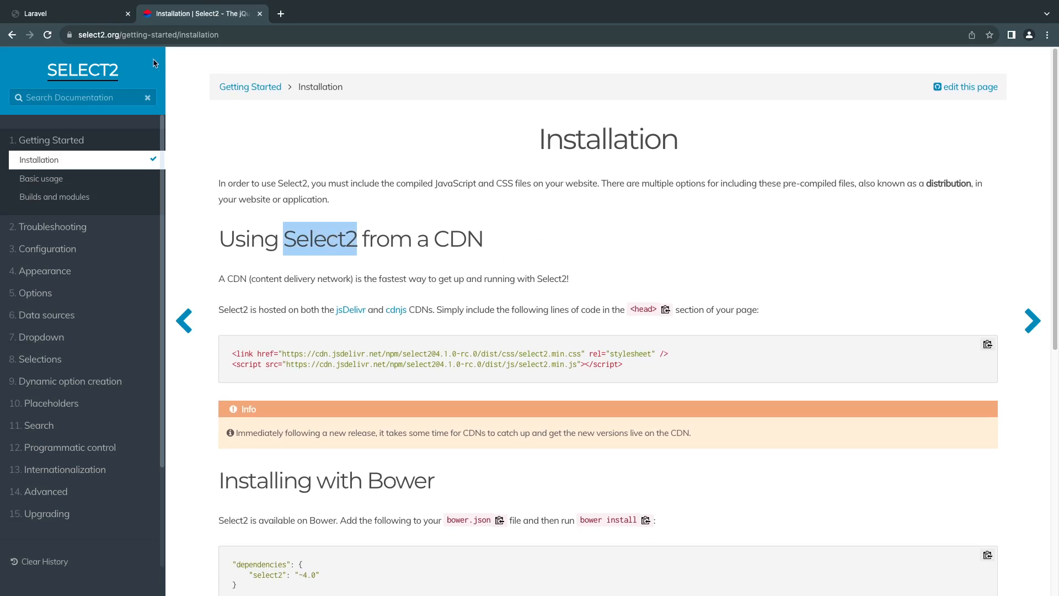
{"action": "scroll", "scroll_direction": "down", "scroll_amount": 3}
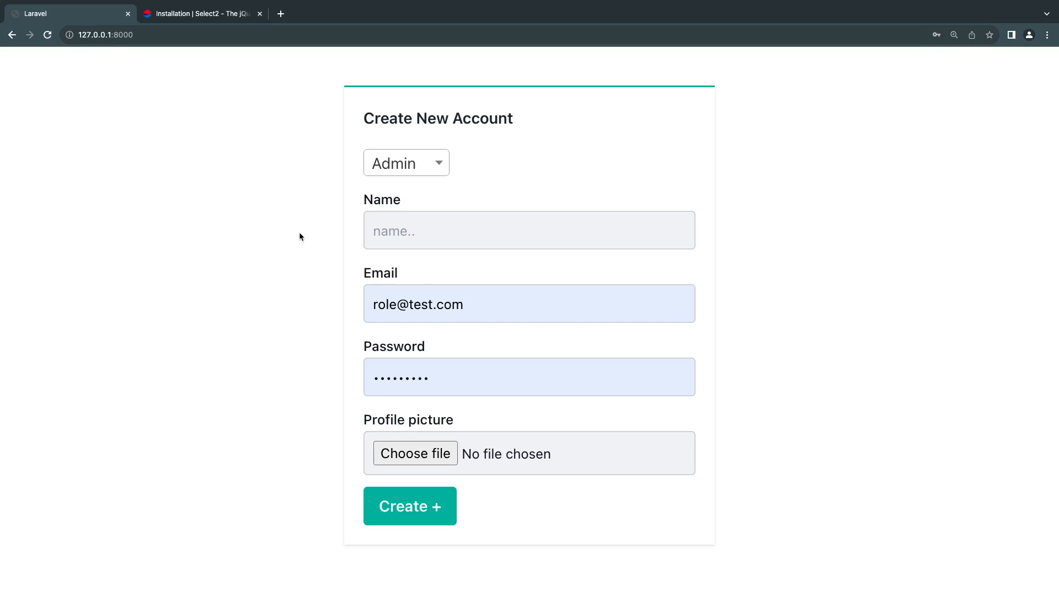
{"action": "mouse_move", "coordinate": [413, 163]}
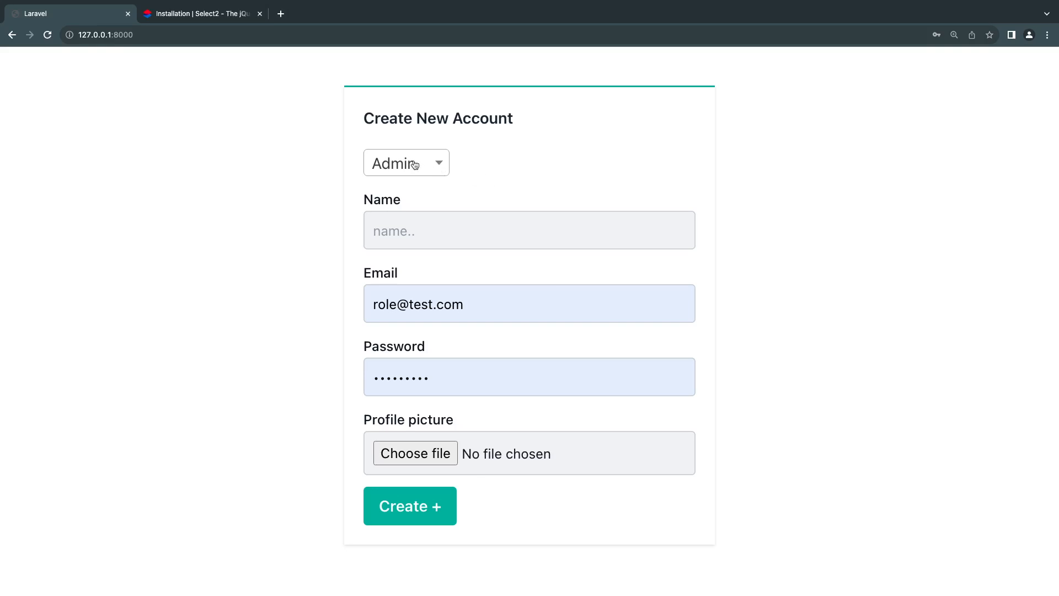
{"action": "mouse_move", "coordinate": [421, 175]}
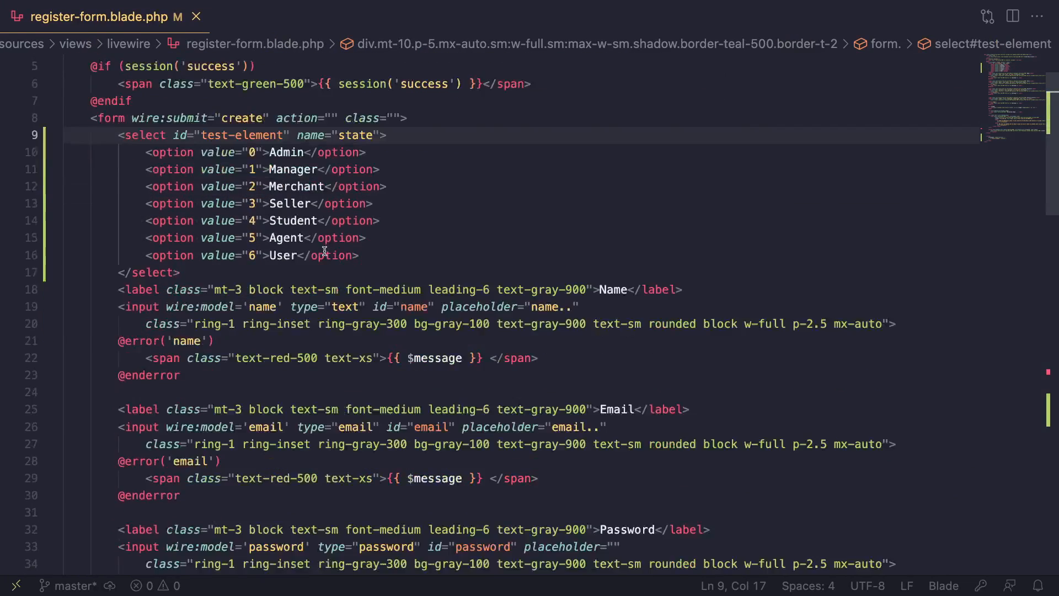
{"action": "scroll", "scroll_direction": "down", "scroll_amount": 3}
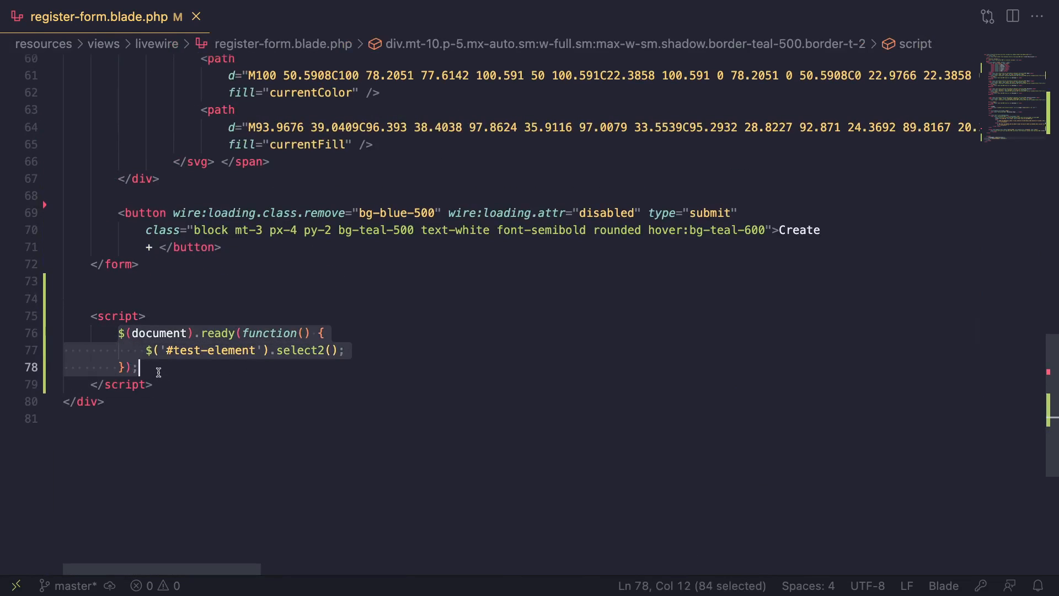
{"action": "left_click", "coordinate": [91, 315]}
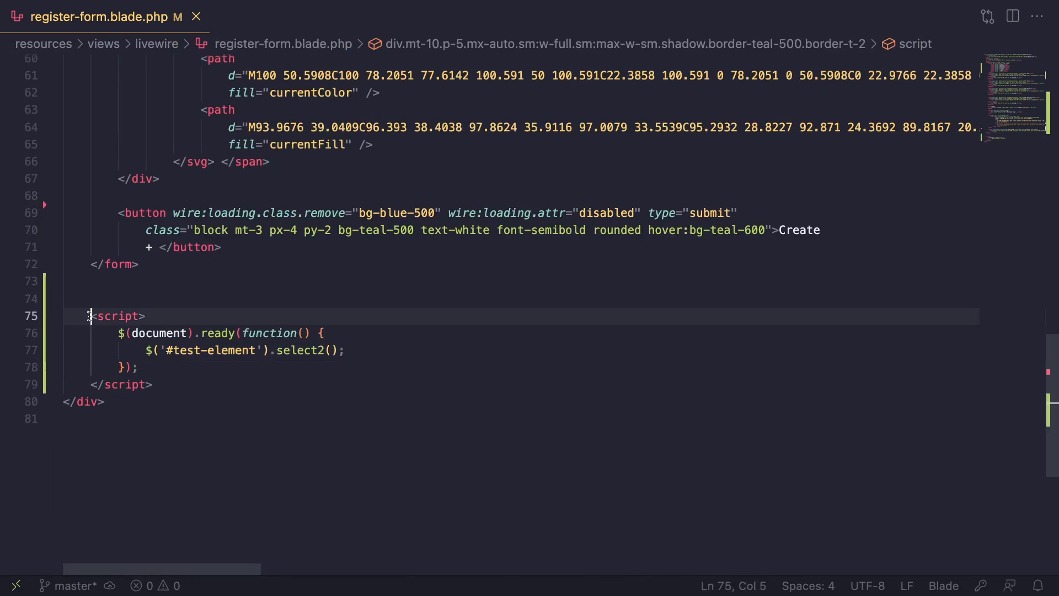
{"action": "scroll", "scroll_direction": "up", "scroll_amount": 3}
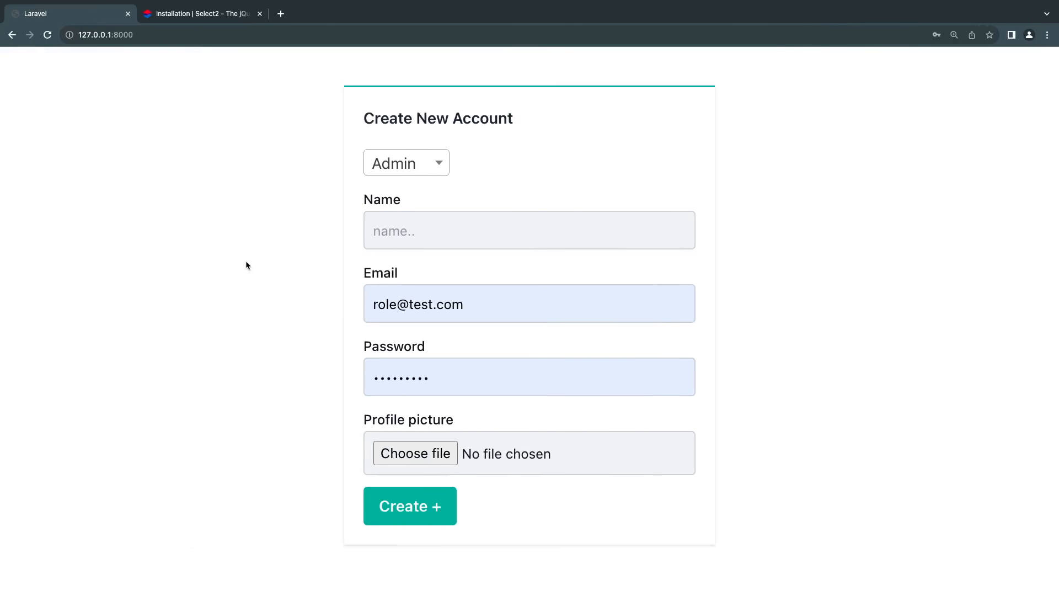
Step: Submit the form with Seller as role, then pick Manager from the now-plain select
{"action": "left_click", "coordinate": [406, 162]}
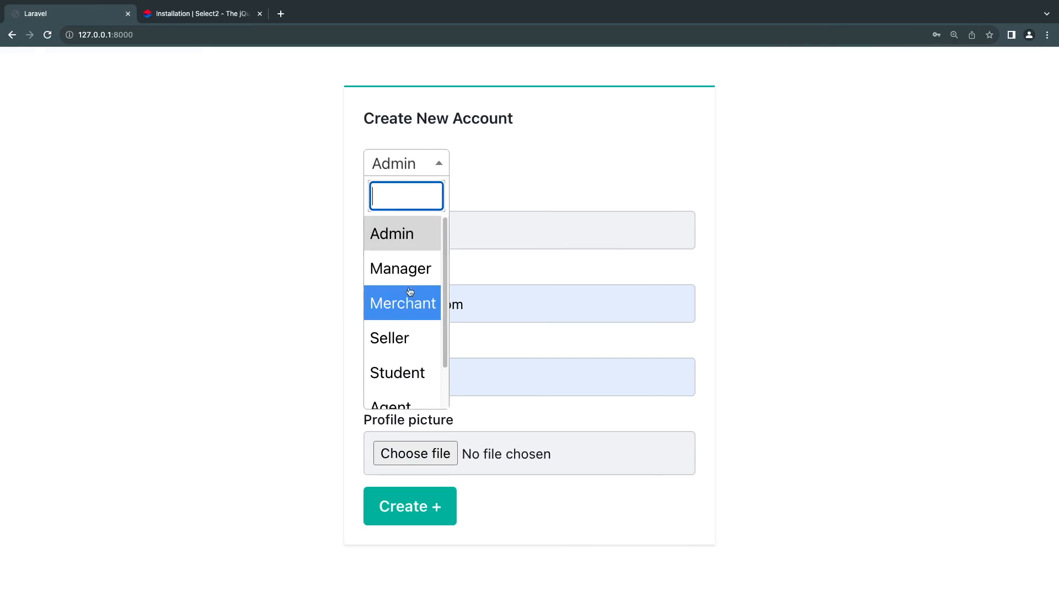
{"action": "left_click", "coordinate": [389, 337]}
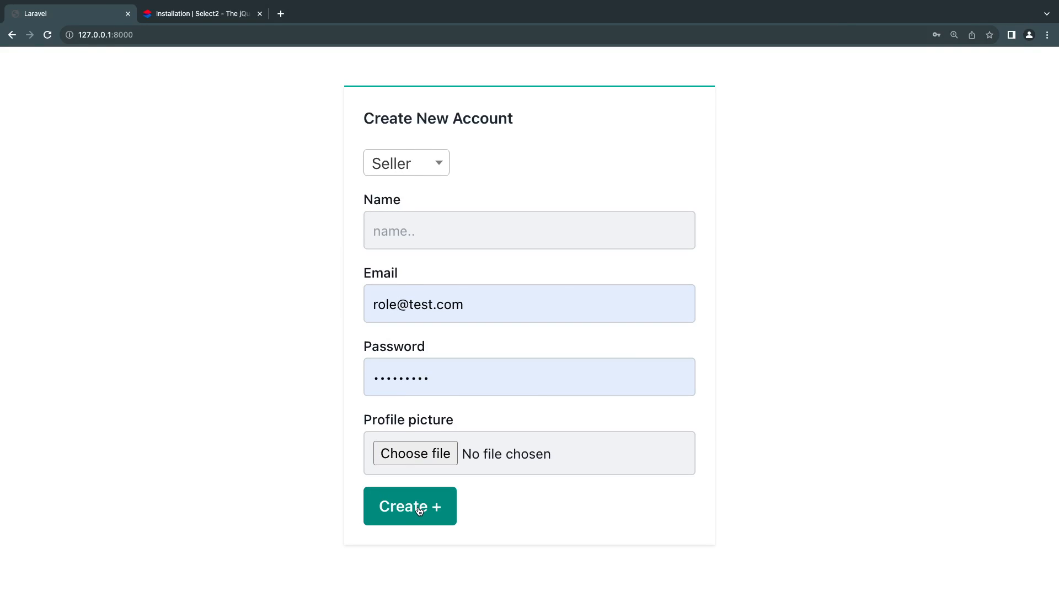
{"action": "left_click", "coordinate": [409, 505]}
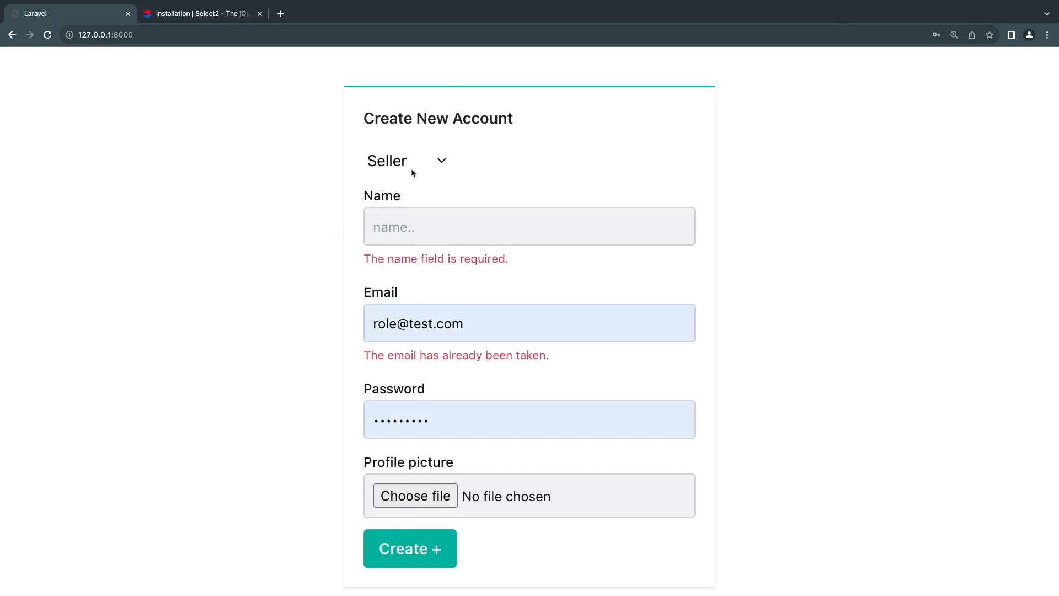
{"action": "left_click", "coordinate": [403, 160]}
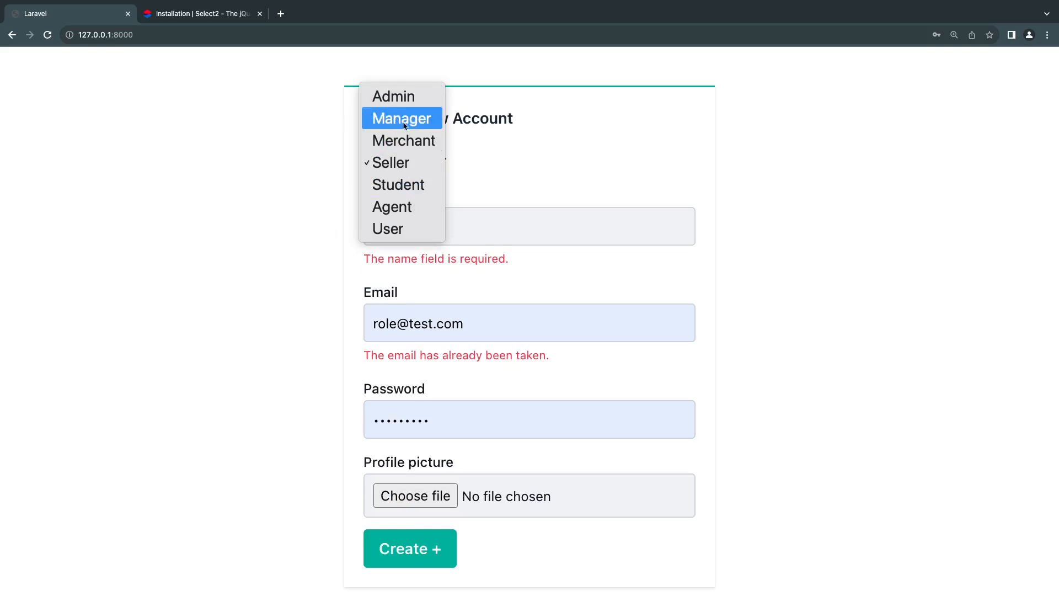
{"action": "left_click", "coordinate": [390, 162]}
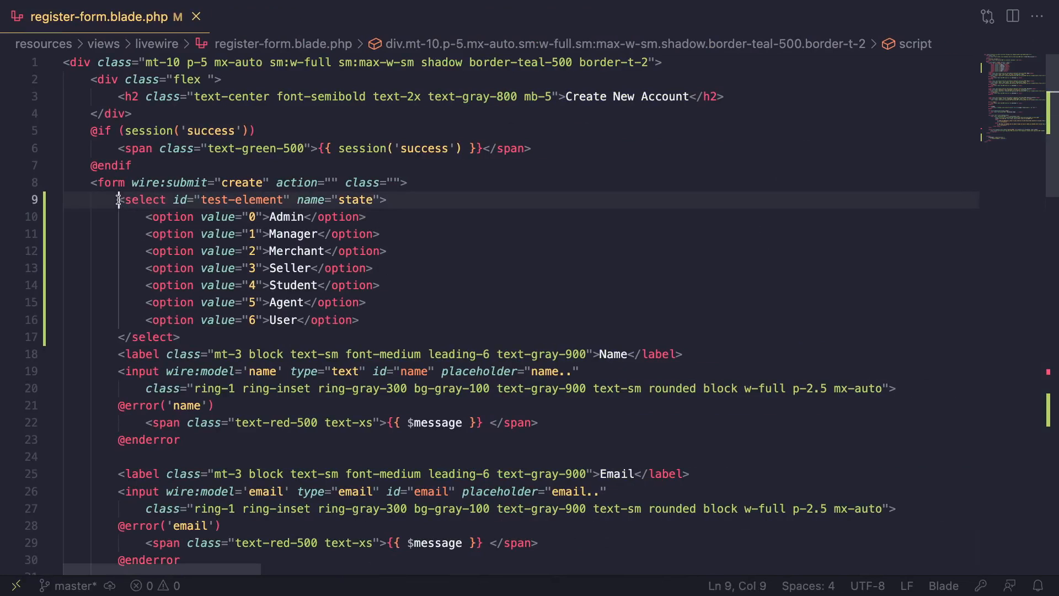
{"action": "left_click", "coordinate": [196, 337]}
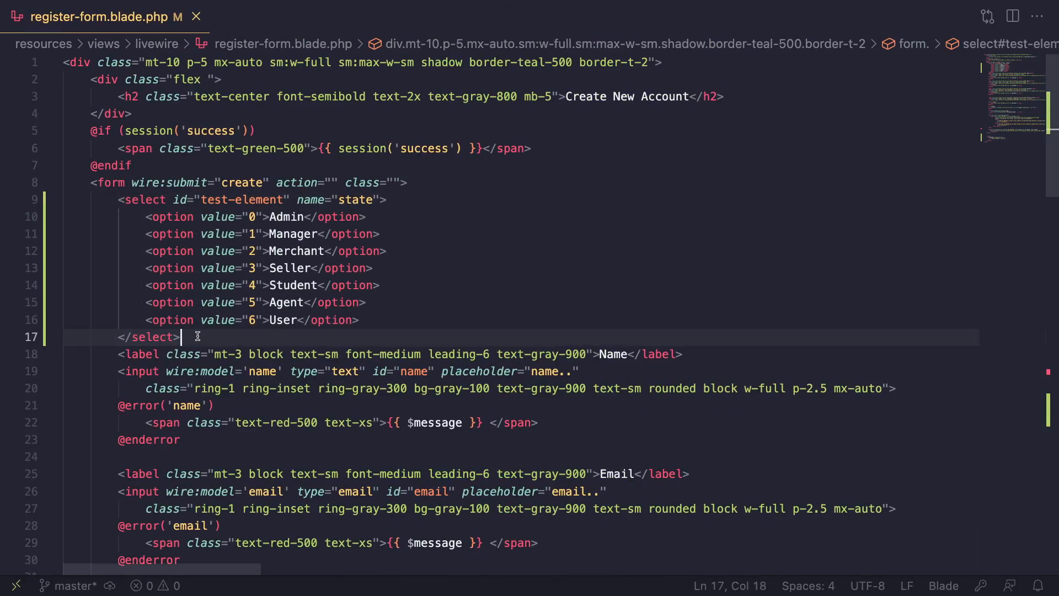
{"action": "scroll", "scroll_direction": "down", "scroll_amount": 3}
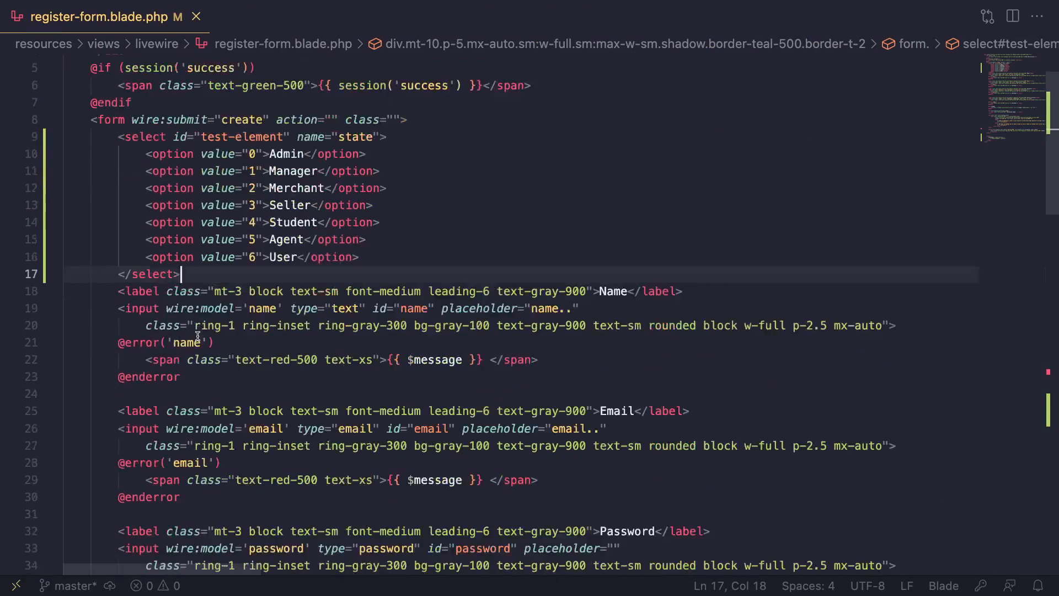
{"action": "scroll", "scroll_direction": "down", "scroll_amount": 3}
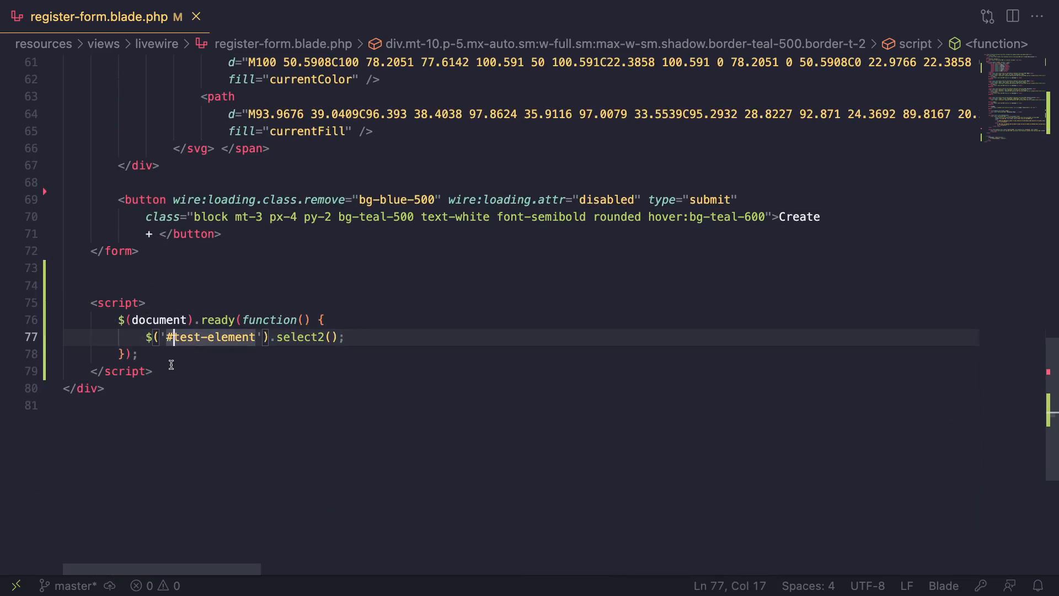
{"action": "mouse_move", "coordinate": [174, 359]}
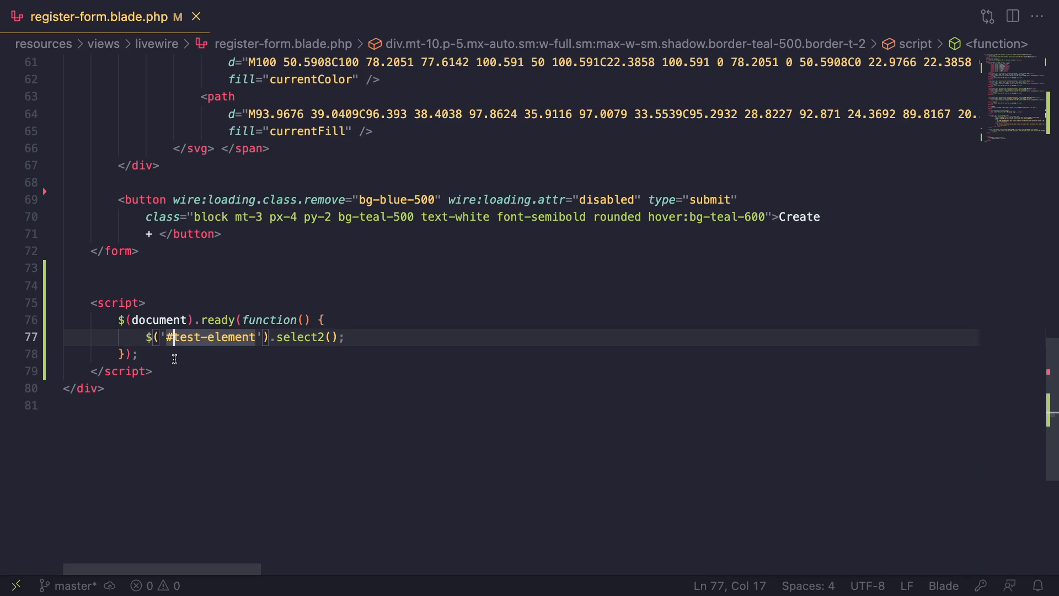
{"action": "mouse_move", "coordinate": [247, 343]}
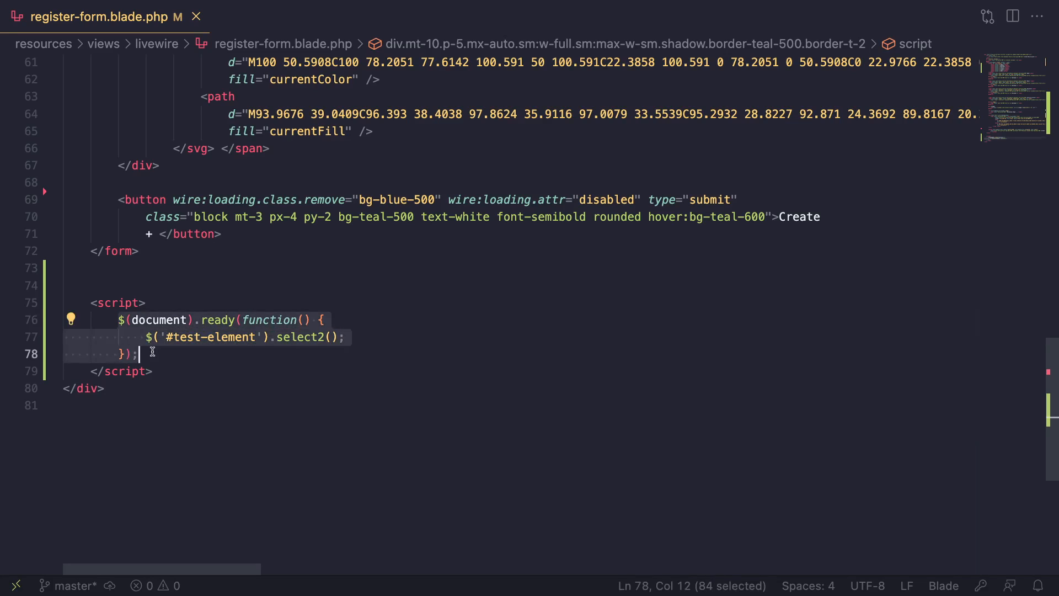
{"action": "mouse_move", "coordinate": [148, 354]}
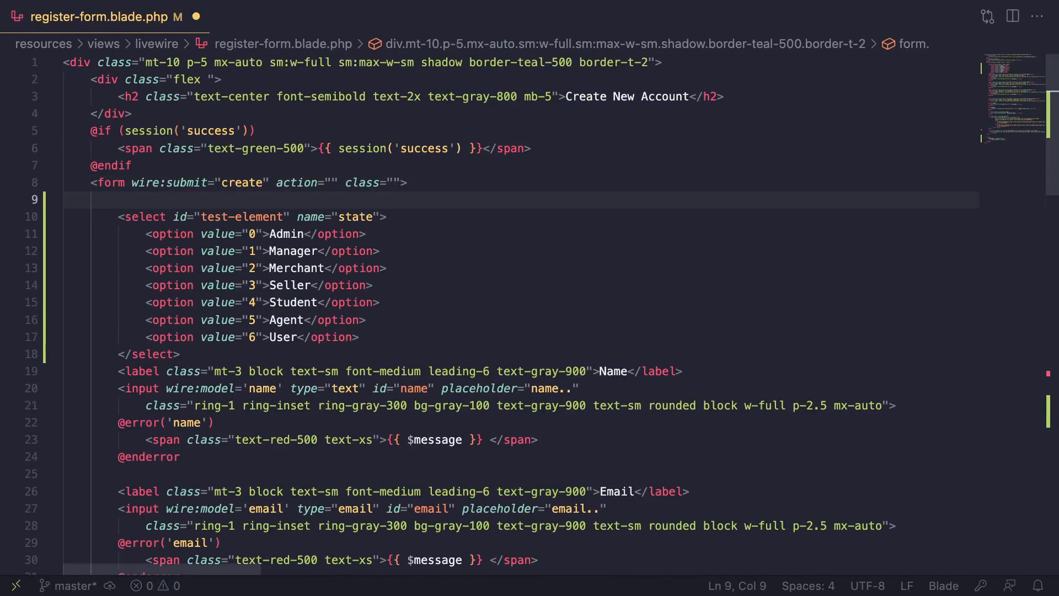
Step: Wrap the role select in a <div wire:ignore> block in register-form.blade.php
{"action": "type", "text": "<div>"}
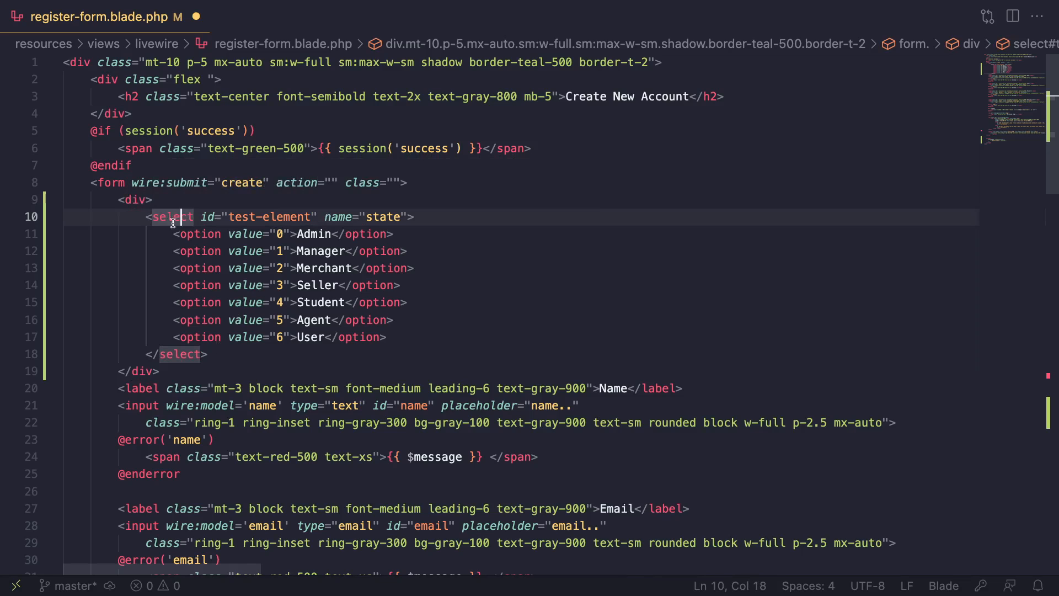
{"action": "key", "text": "Enter"}
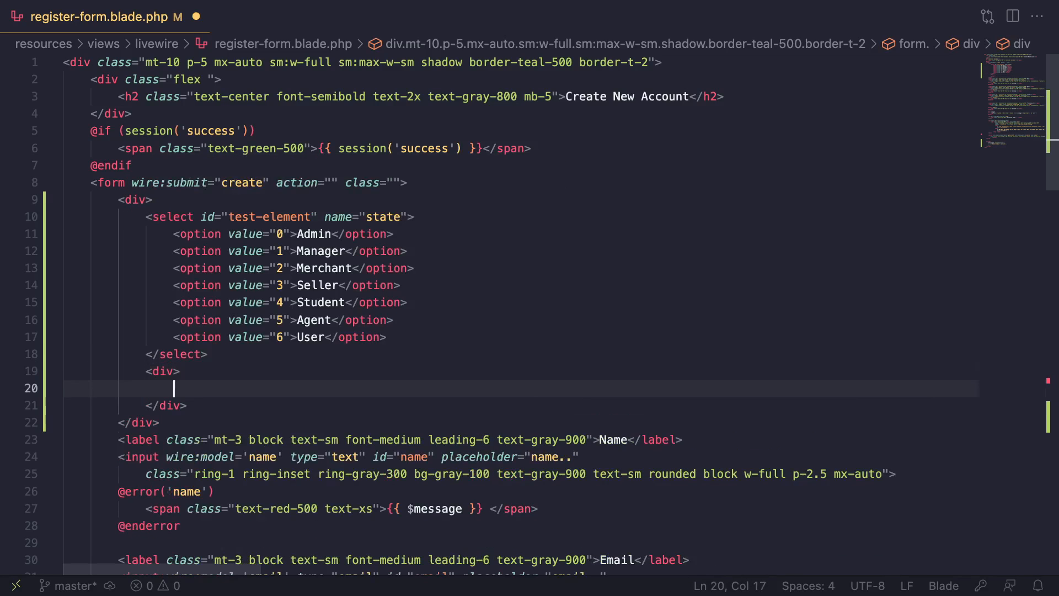
{"action": "type", "text": "wire:ignore"}
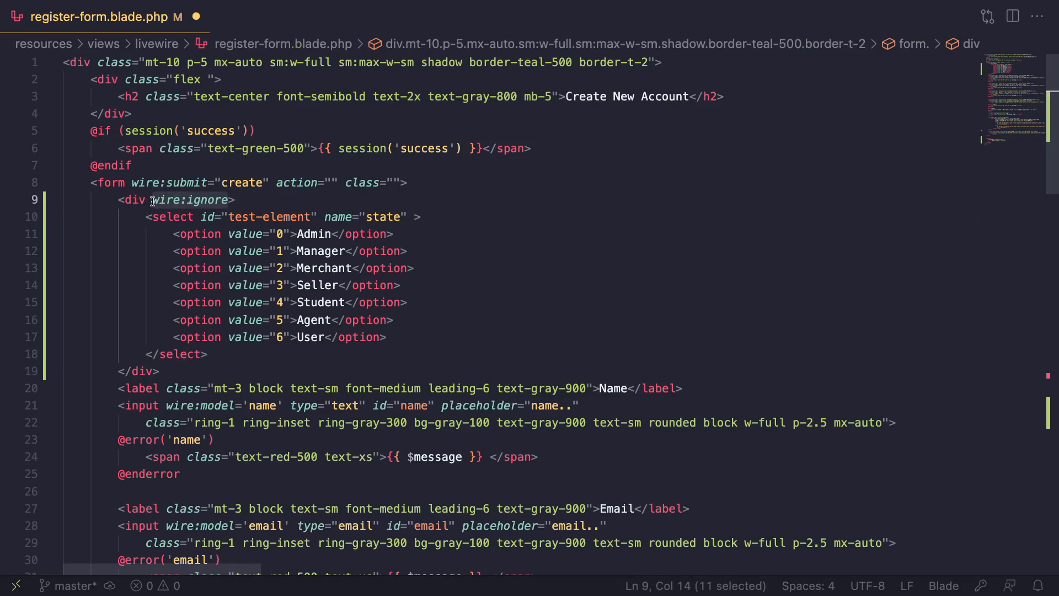
{"action": "left_click", "coordinate": [174, 234]}
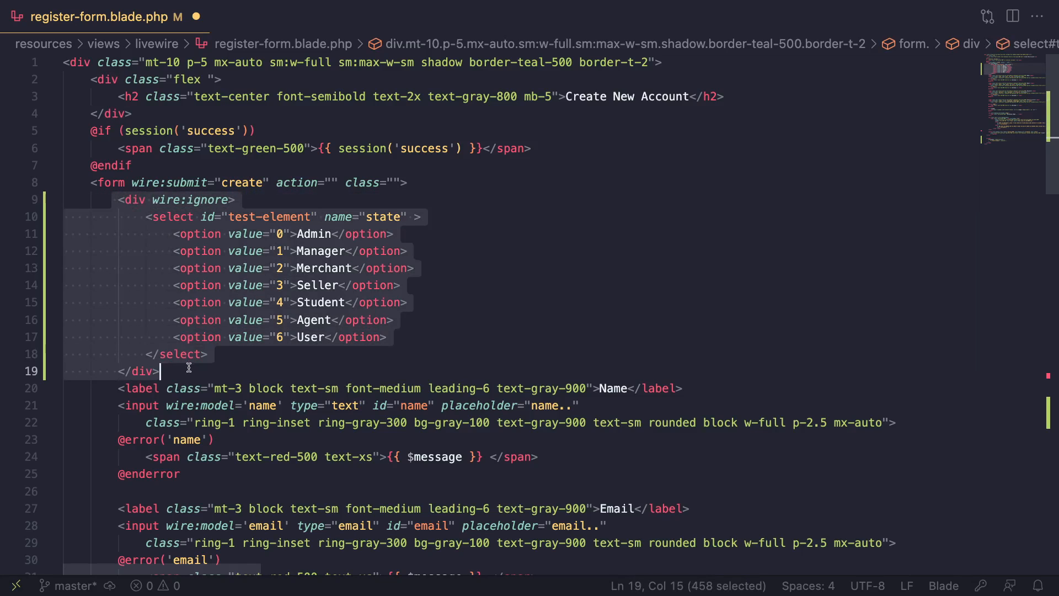
{"action": "left_click", "coordinate": [189, 371]}
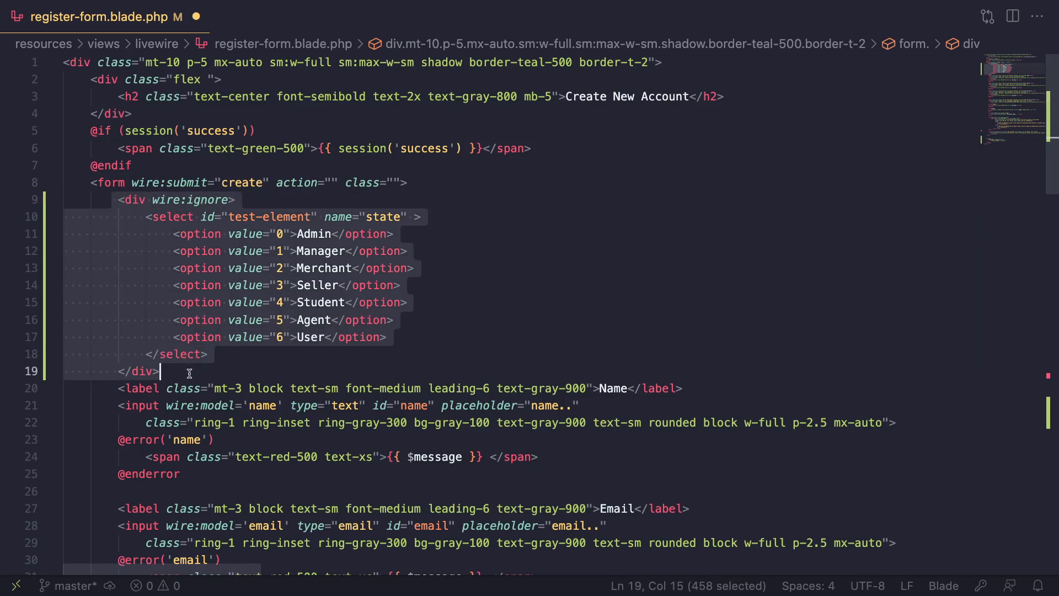
{"action": "left_click", "coordinate": [267, 337]}
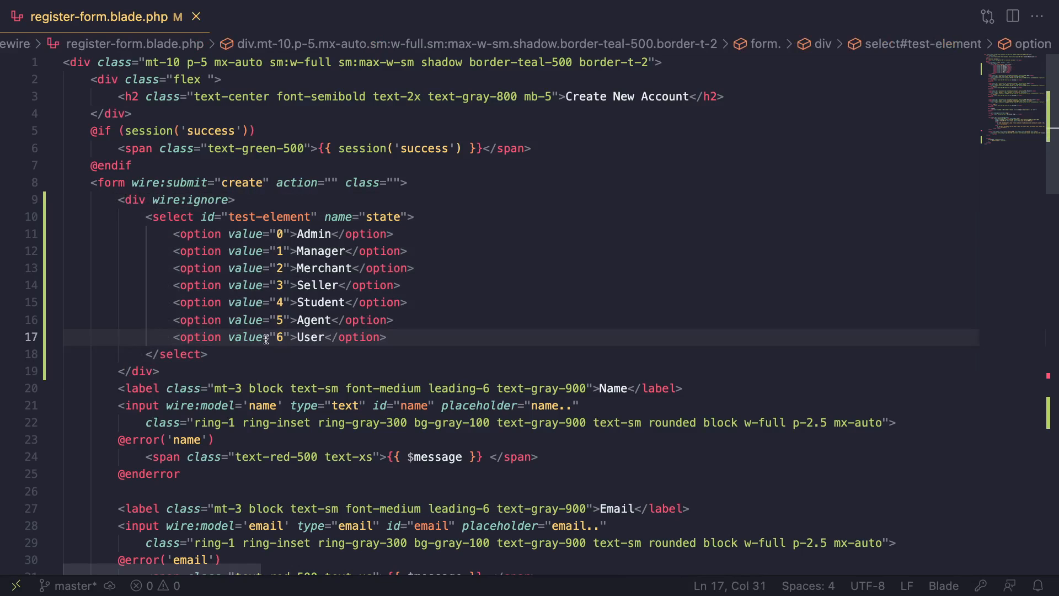
{"action": "left_click", "coordinate": [311, 284]}
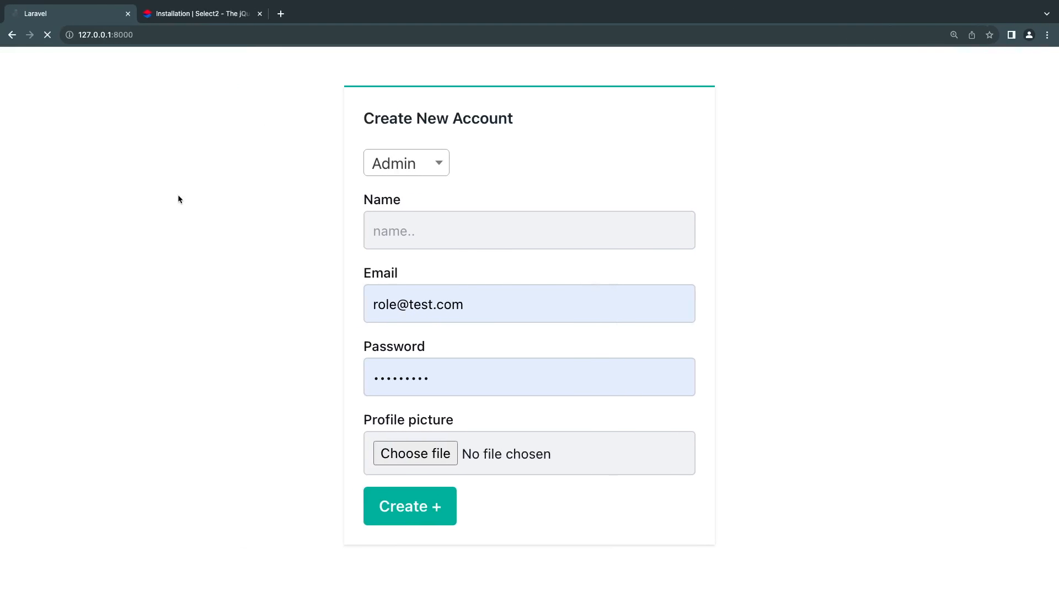
Step: Reload and submit the empty form, then try Merchant and Student in the role dropdown
{"action": "left_click", "coordinate": [410, 505]}
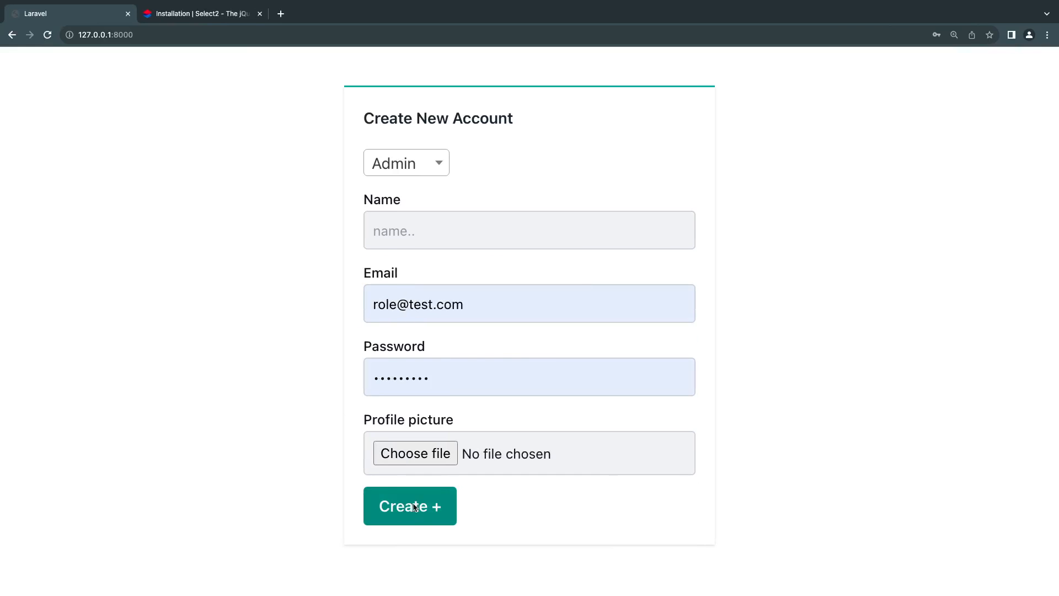
{"action": "left_click", "coordinate": [410, 505]}
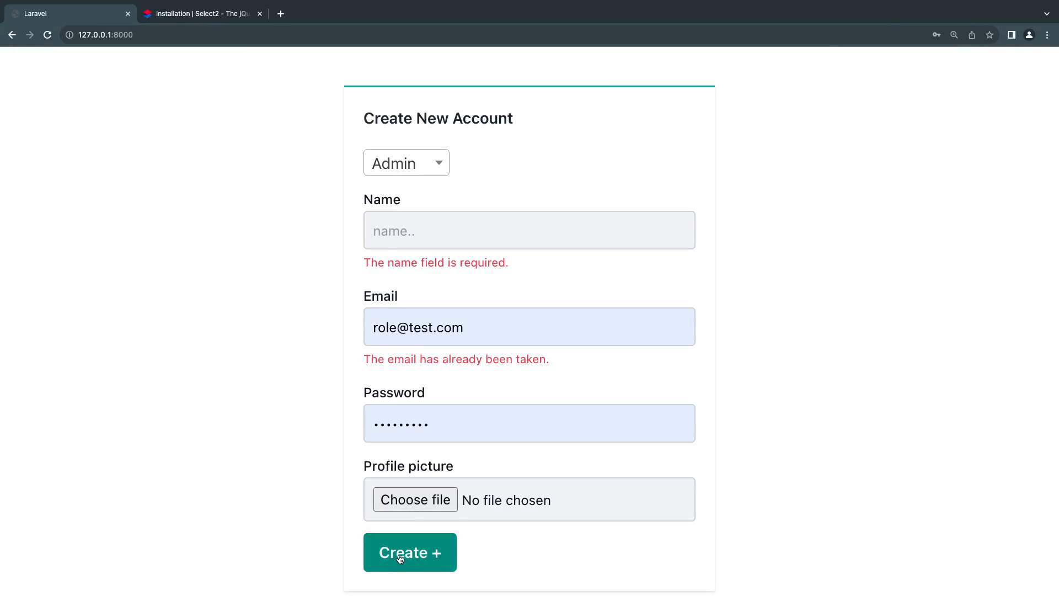
{"action": "left_click", "coordinate": [406, 162]}
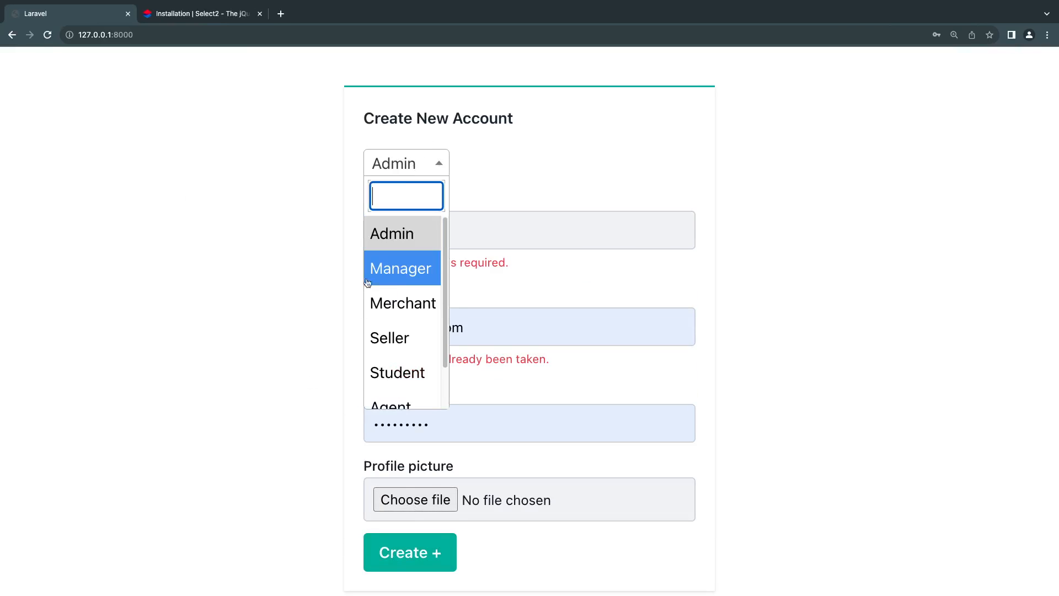
{"action": "left_click", "coordinate": [402, 303]}
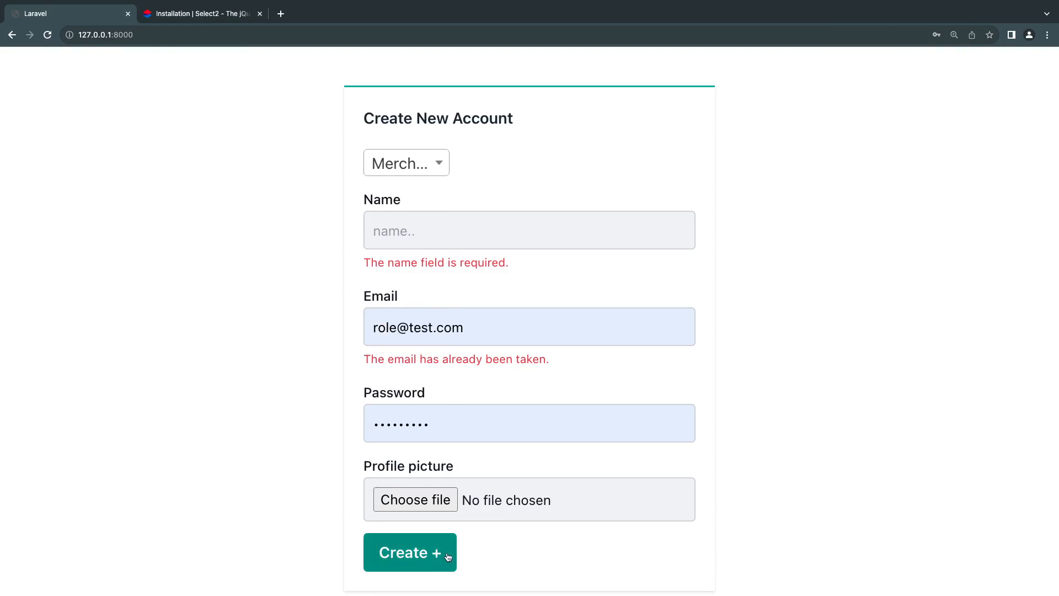
{"action": "left_click", "coordinate": [406, 162]}
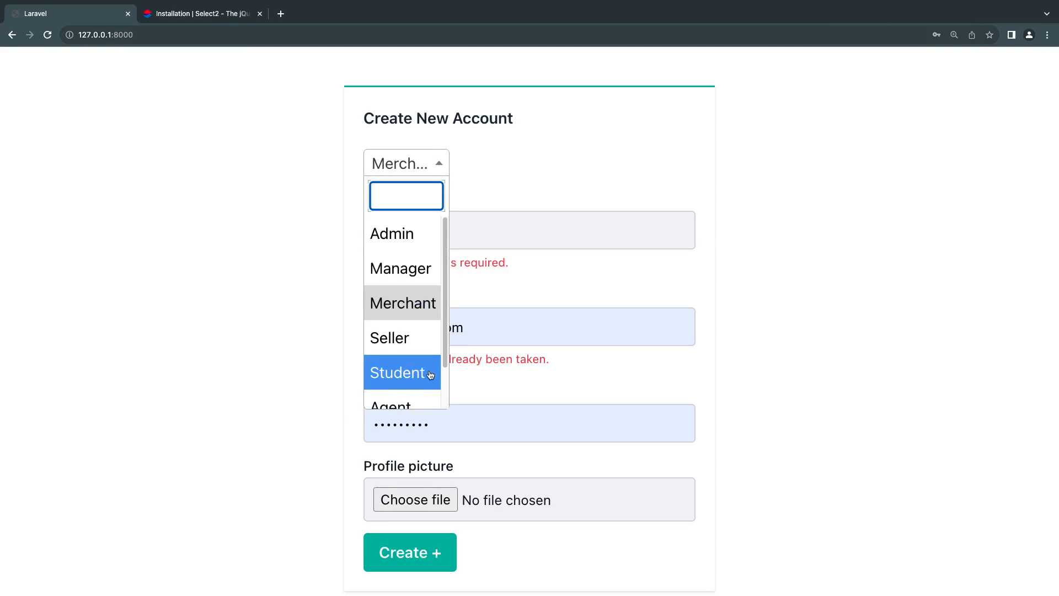
{"action": "left_click", "coordinate": [400, 373]}
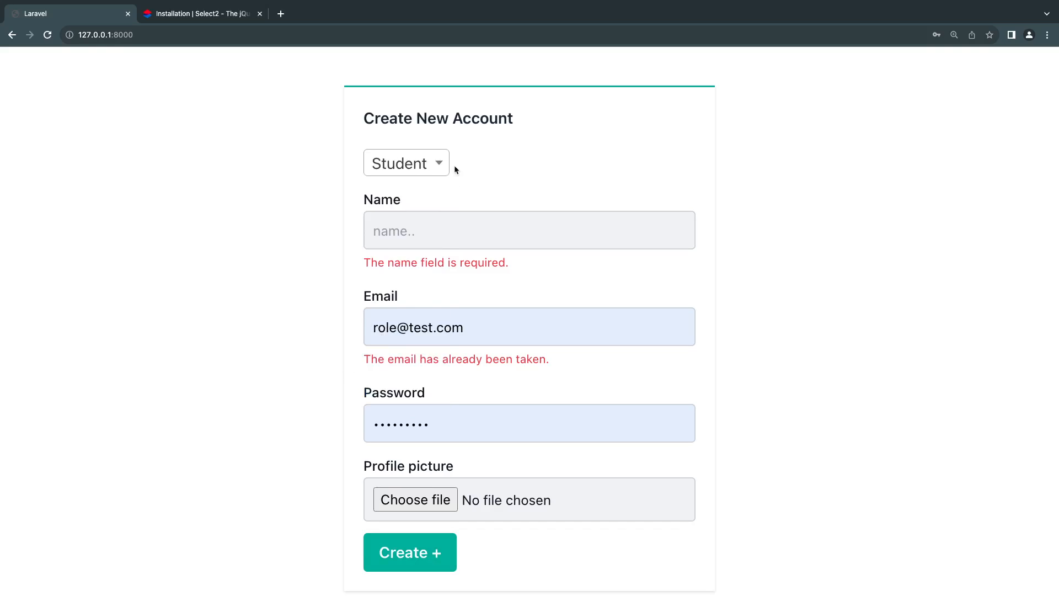
Step: Choose Seller, enter the name 'asdadsf', and submit to create the user
{"action": "left_click", "coordinate": [406, 162]}
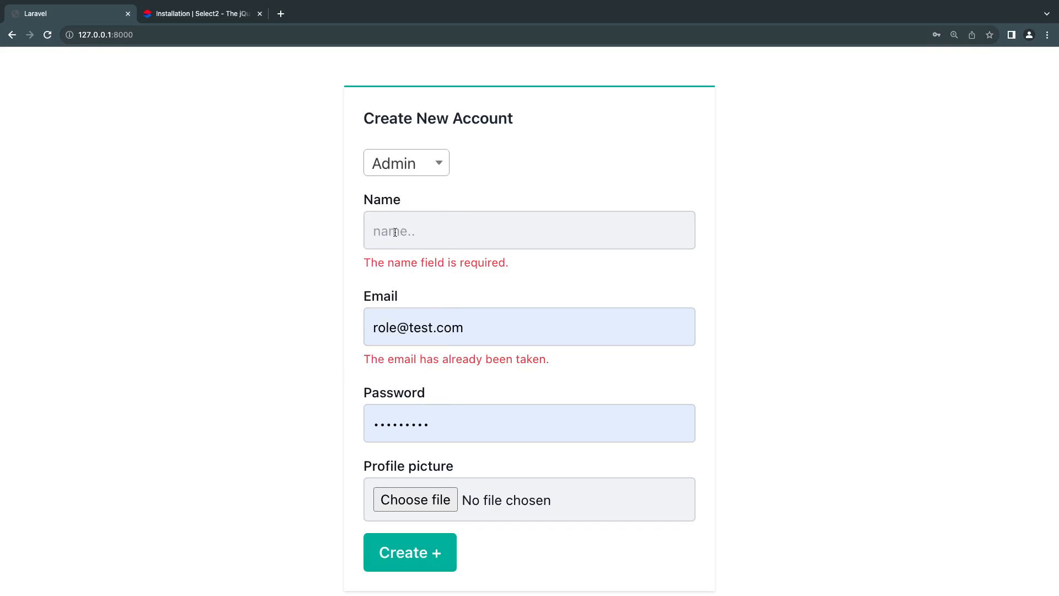
{"action": "left_click", "coordinate": [406, 162]}
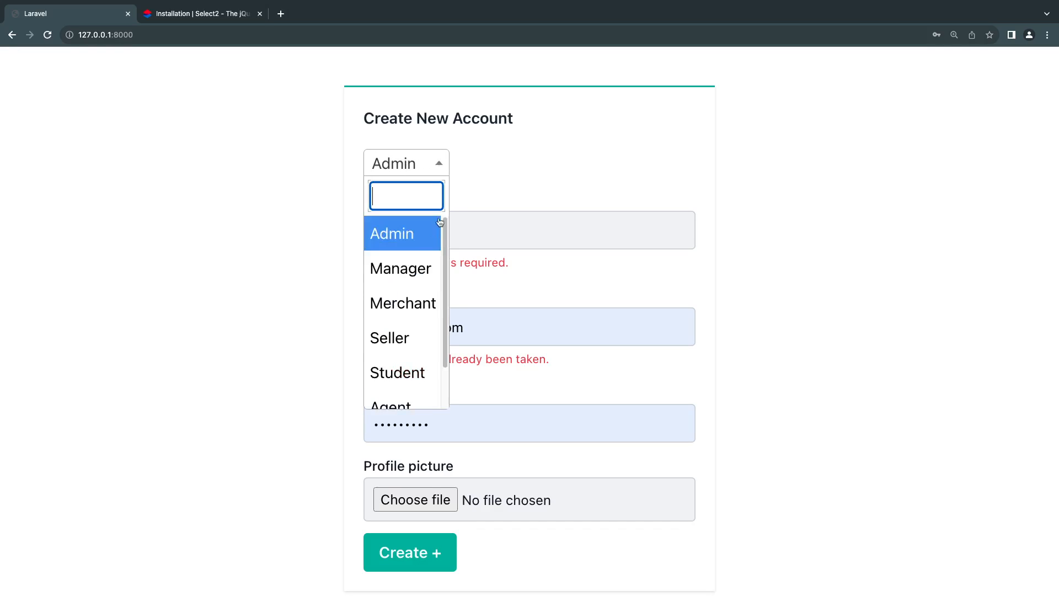
{"action": "left_click", "coordinate": [390, 338]}
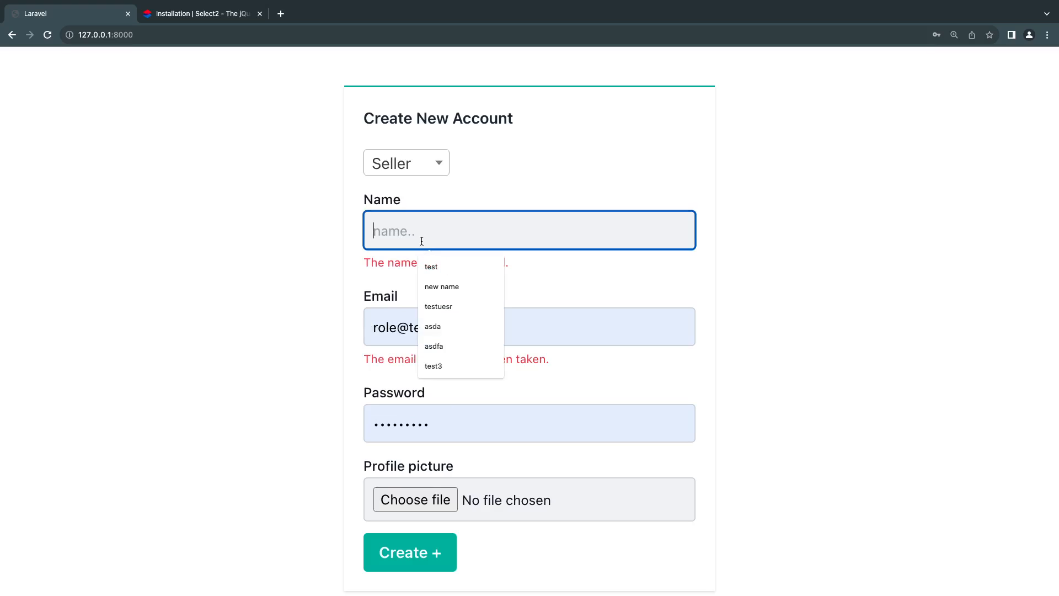
{"action": "type", "text": "asdadsf"}
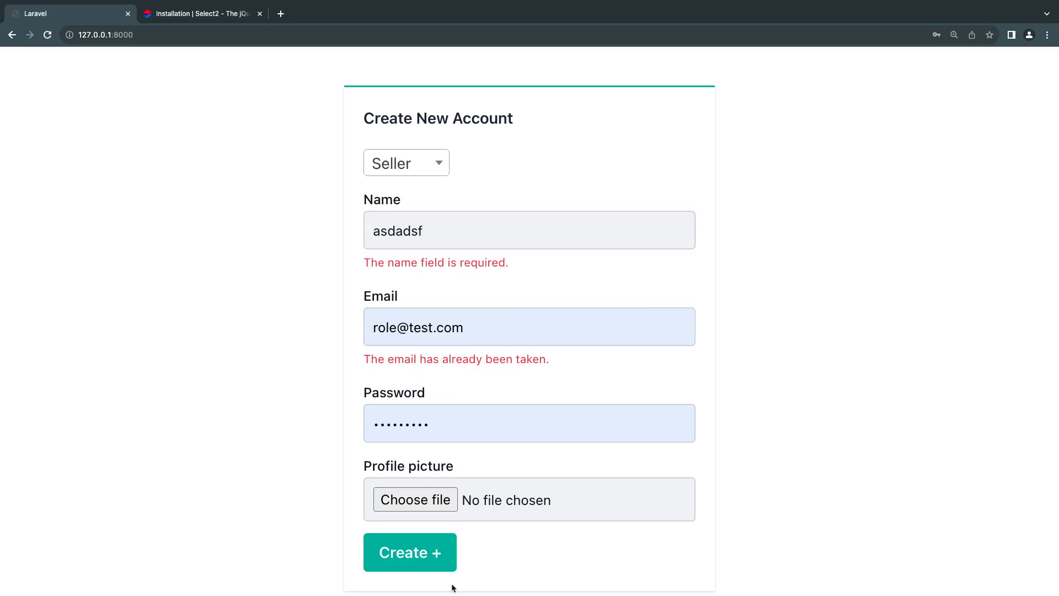
{"action": "left_click", "coordinate": [530, 303]}
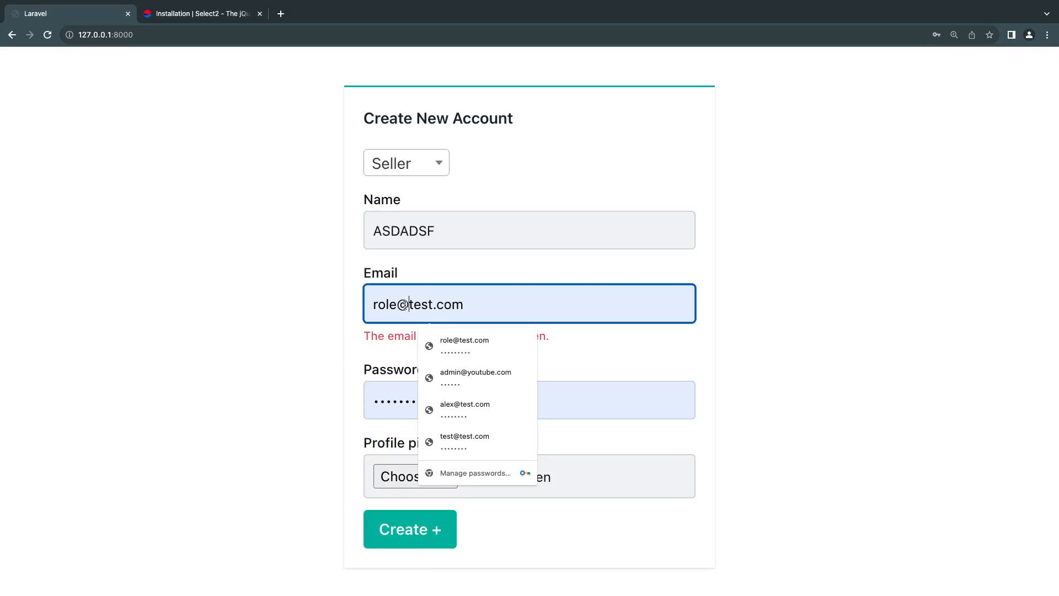
{"action": "left_click", "coordinate": [409, 529]}
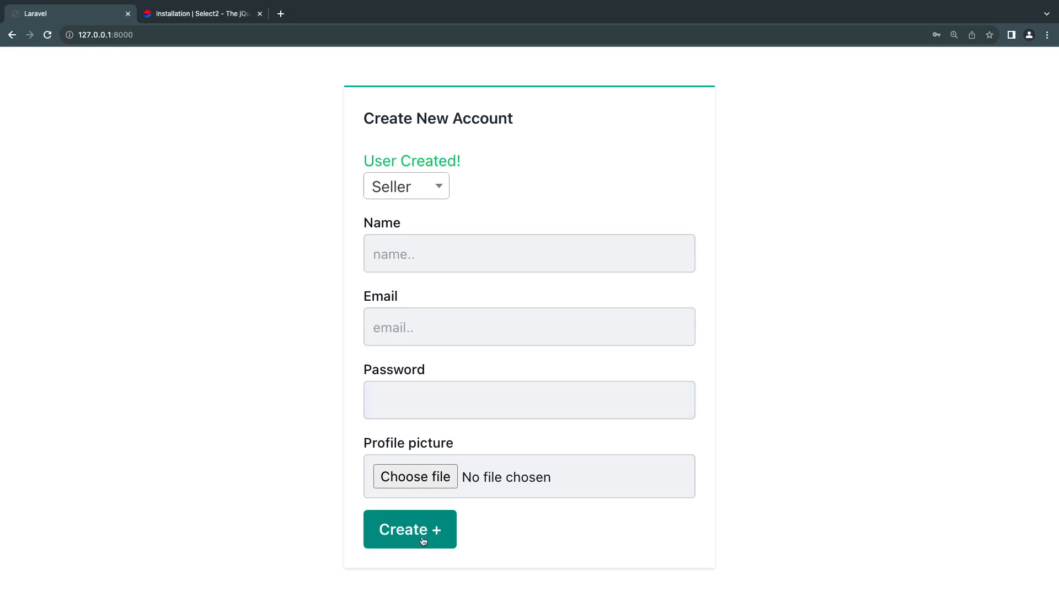
{"action": "mouse_move", "coordinate": [360, 161]}
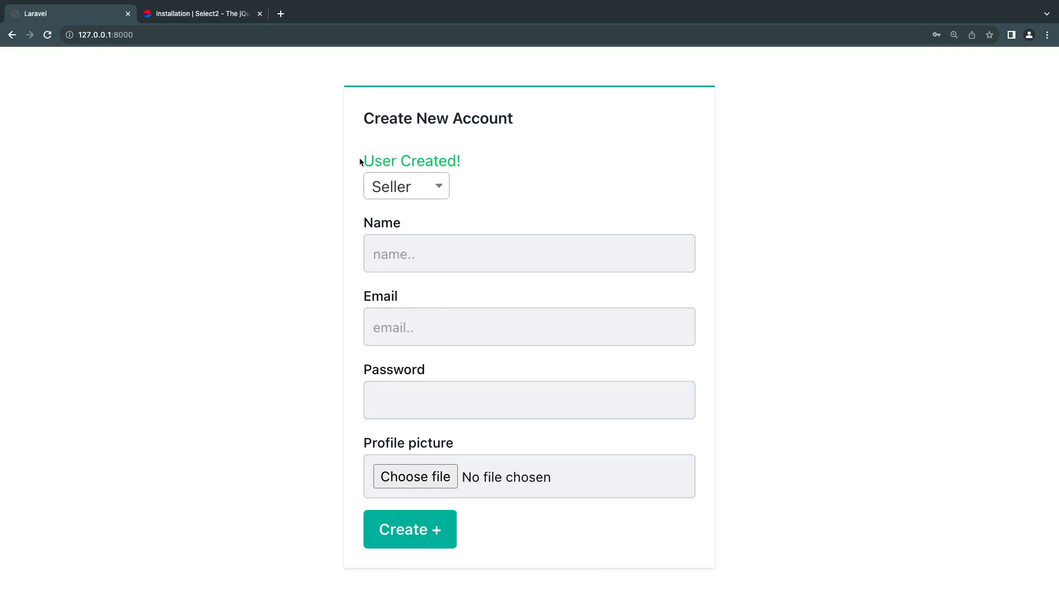
Step: Reopen the role dropdown after submission to confirm its options still work
{"action": "left_click", "coordinate": [405, 186]}
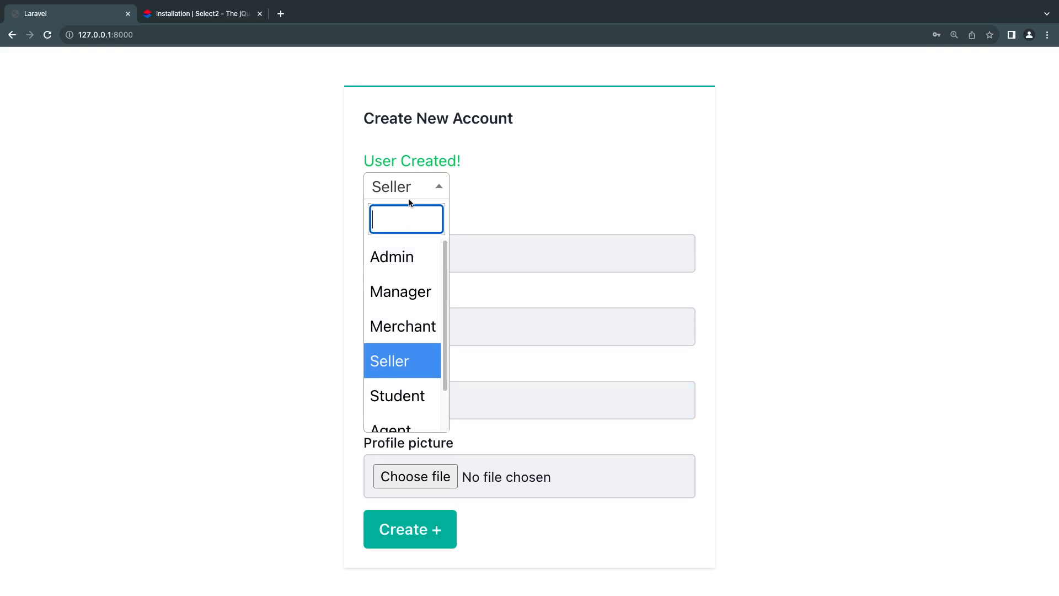
{"action": "scroll", "scroll_direction": "down", "scroll_amount": 3}
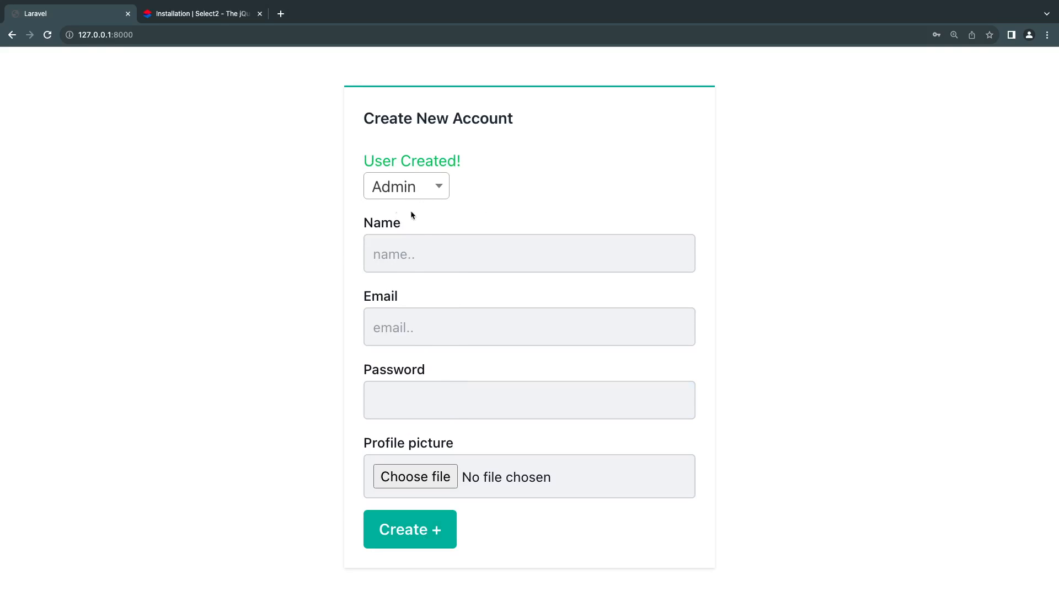
{"action": "double_click", "coordinate": [381, 223]}
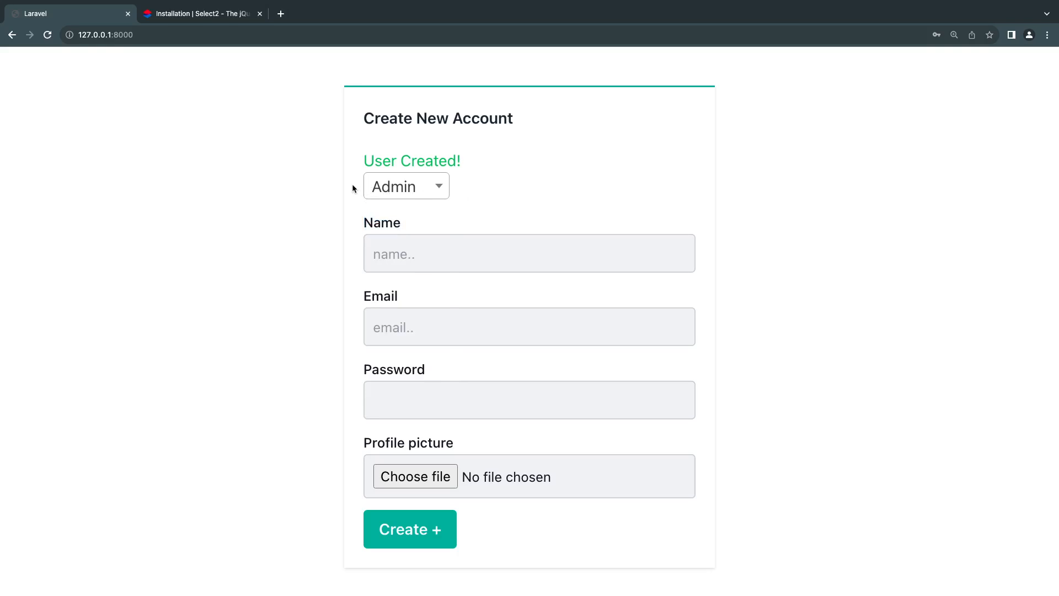
{"action": "mouse_move", "coordinate": [398, 189]}
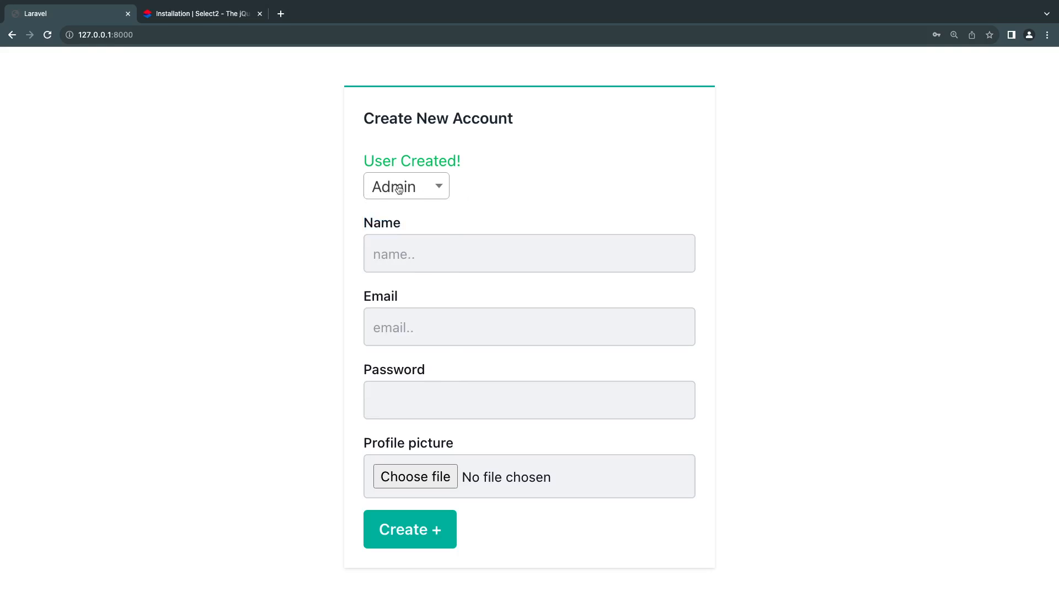
{"action": "right_click", "coordinate": [398, 187]}
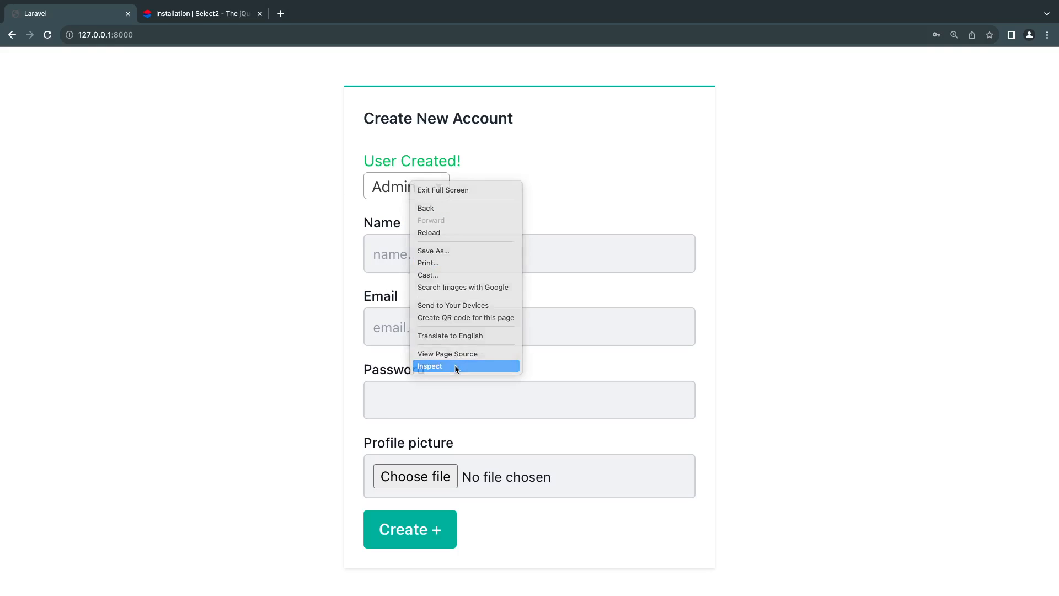
Step: Inspect the Select2-rendered role dropdown markup in DevTools, scrolling up through the page
{"action": "left_click", "coordinate": [430, 365]}
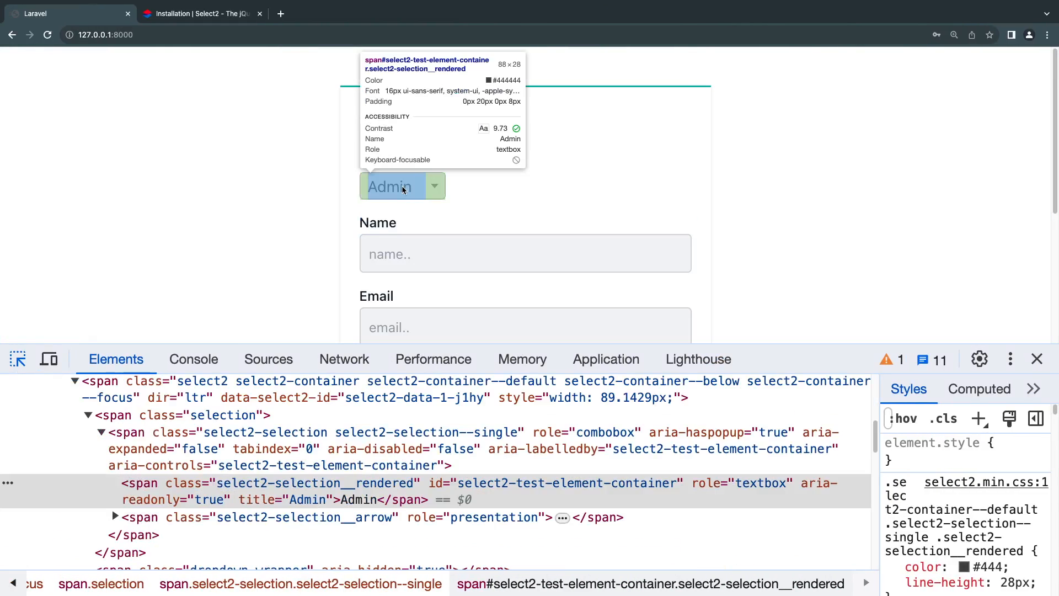
{"action": "scroll", "scroll_direction": "up", "scroll_amount": 3}
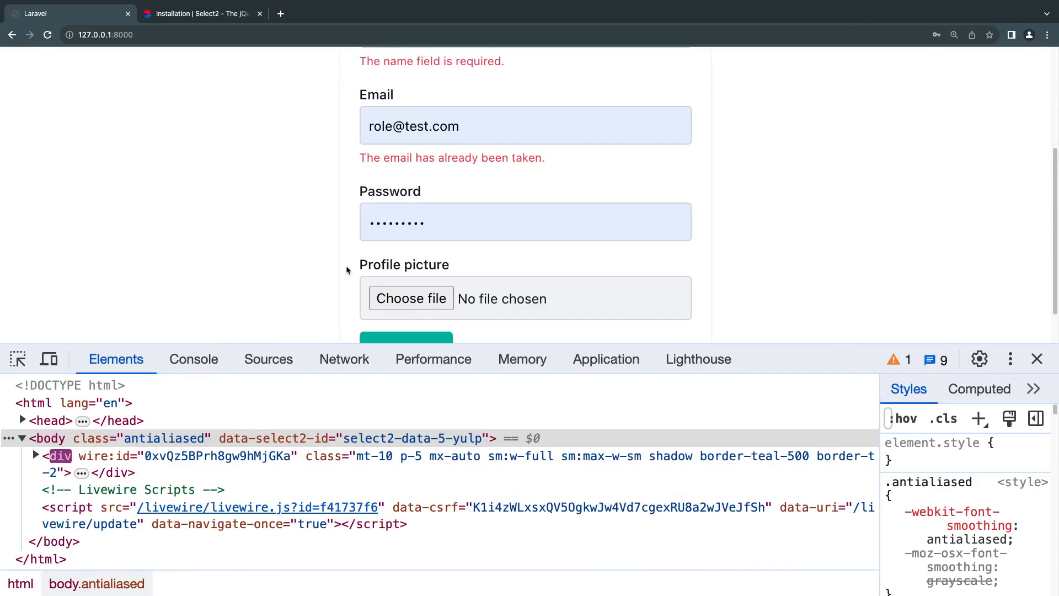
{"action": "scroll", "scroll_direction": "up", "scroll_amount": 3}
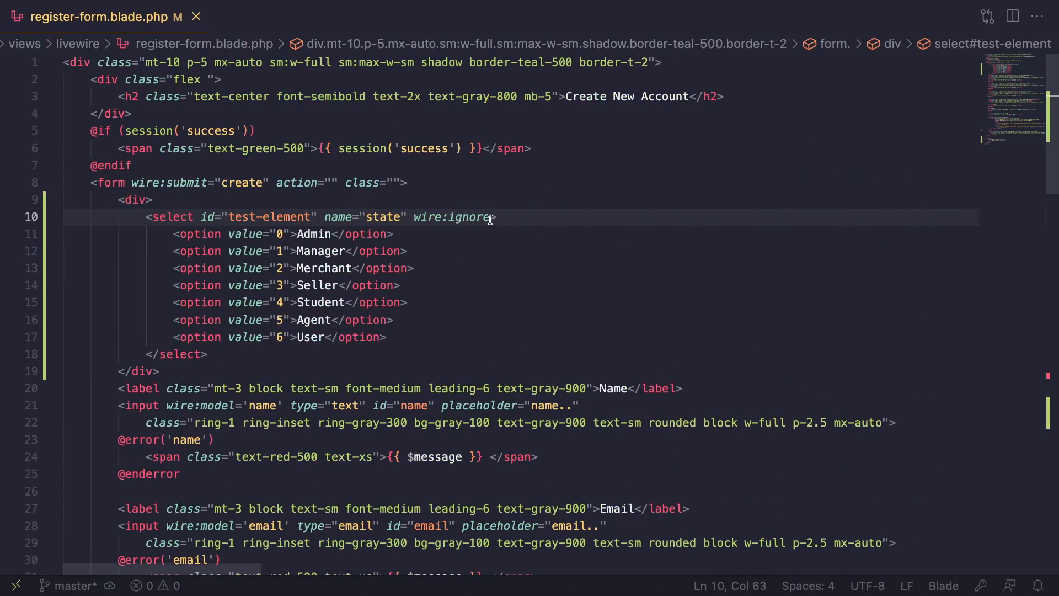
Step: Move wire:ignore from the select tag onto the wrapping div and begin extending it with '.se'
{"action": "key", "text": "Backspace"}
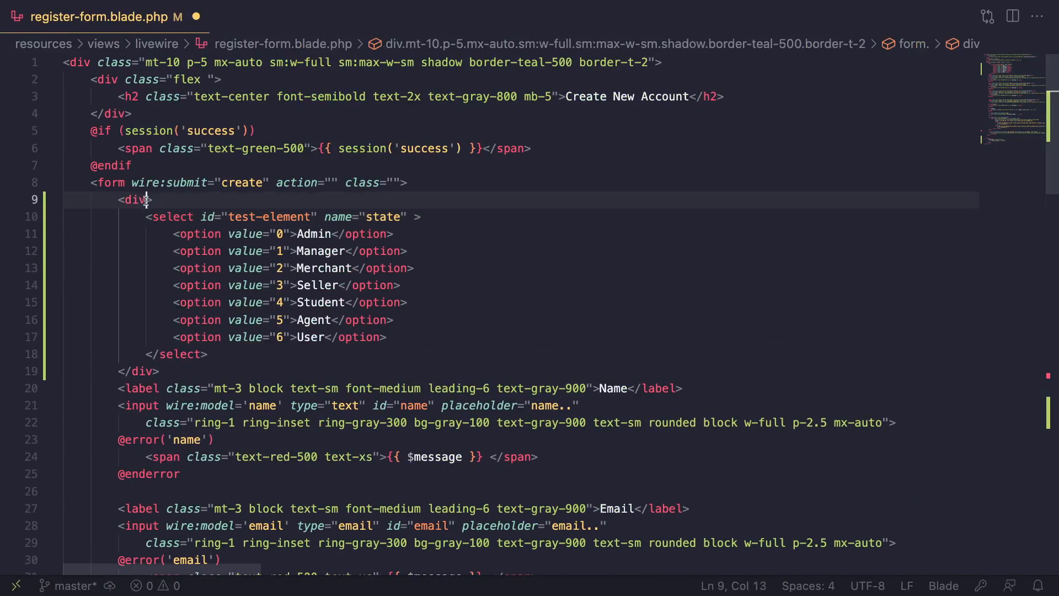
{"action": "type", "text": "wire:ignore"}
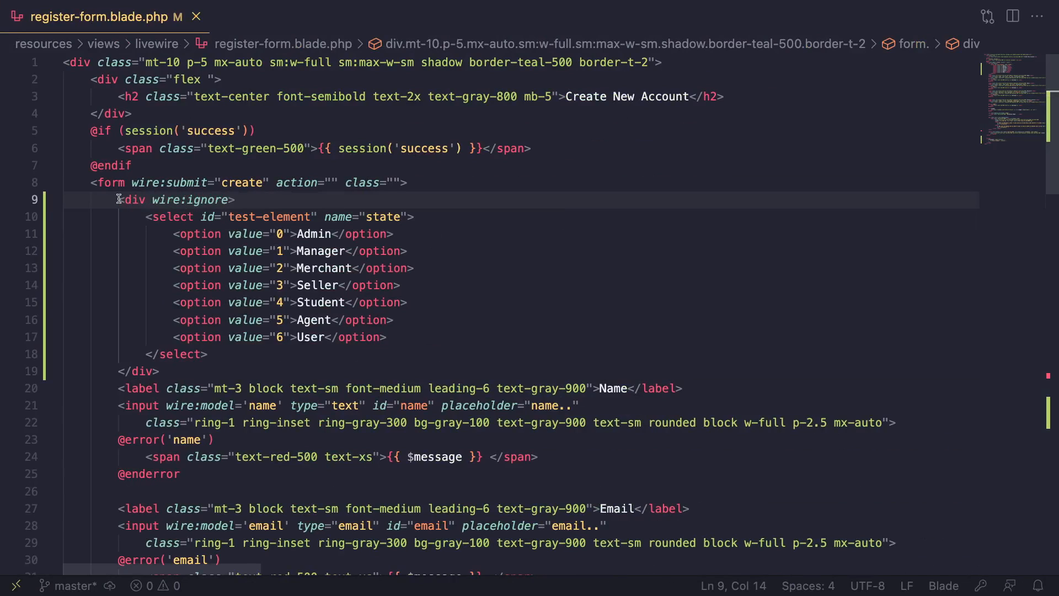
{"action": "left_click", "coordinate": [159, 370]}
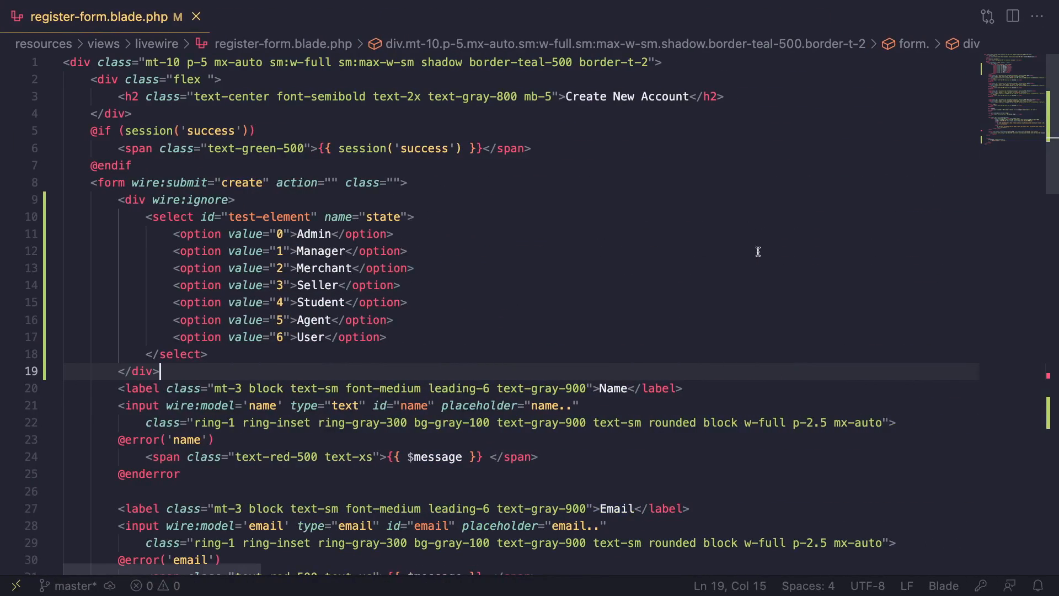
{"action": "left_click", "coordinate": [225, 199]}
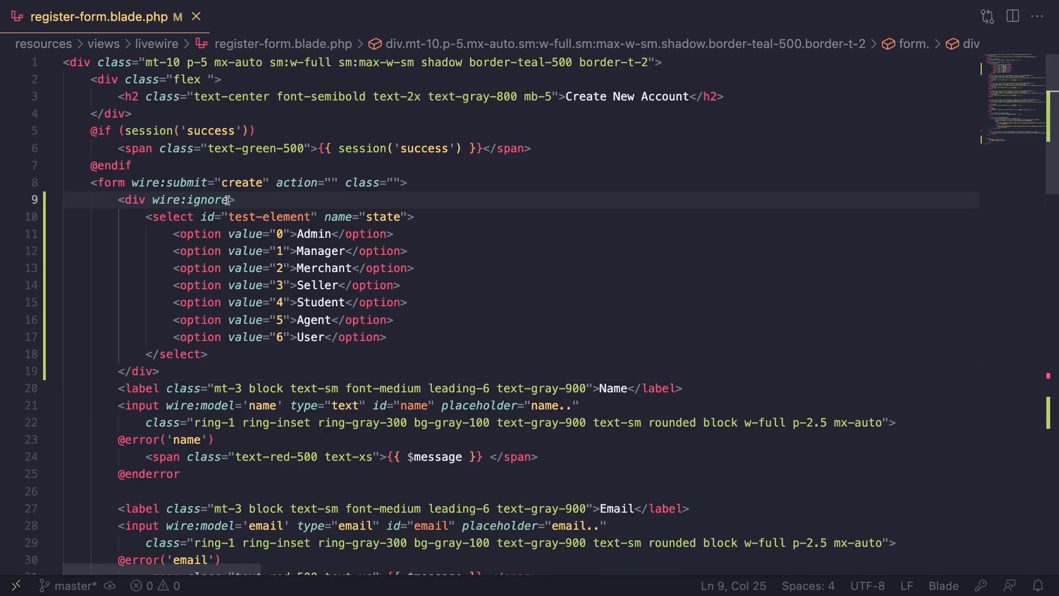
{"action": "type", "text": ".se"}
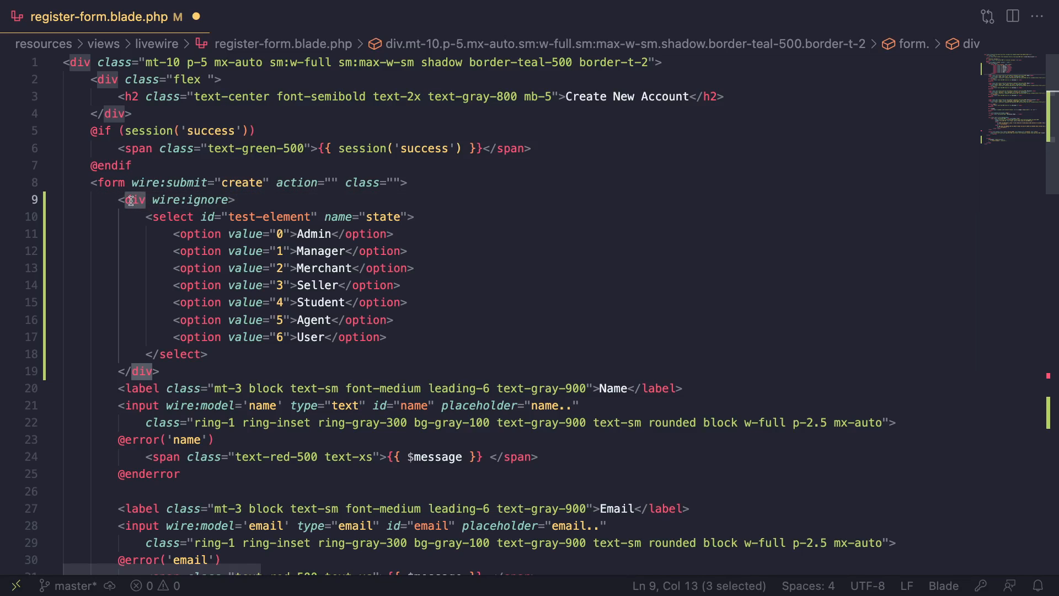
Step: Rewrite the wrapper div's directive as wire:ignore.self
{"action": "double_click", "coordinate": [173, 216]}
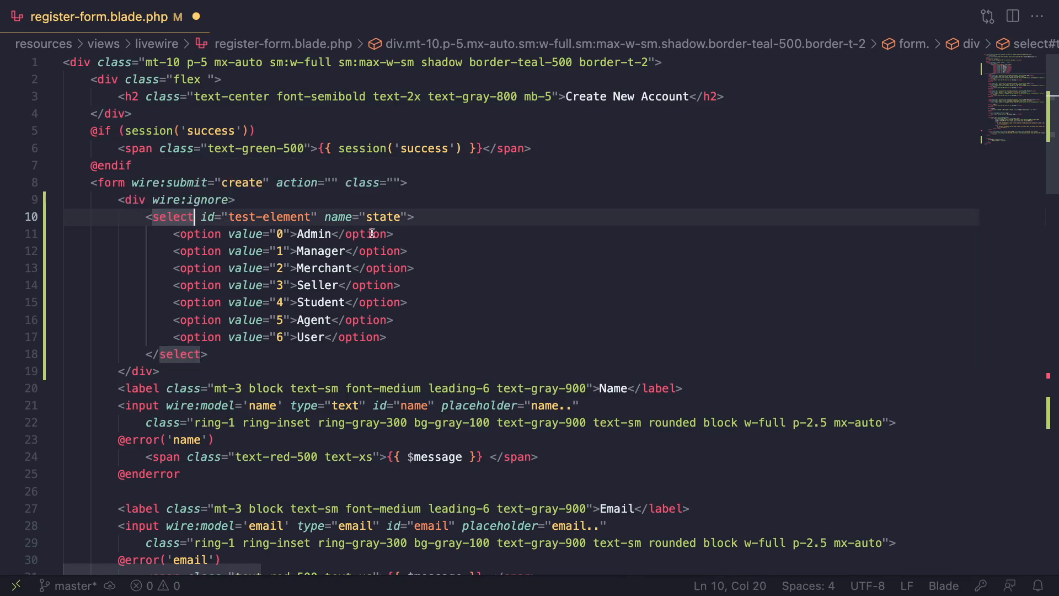
{"action": "type", "text": "wire:i"}
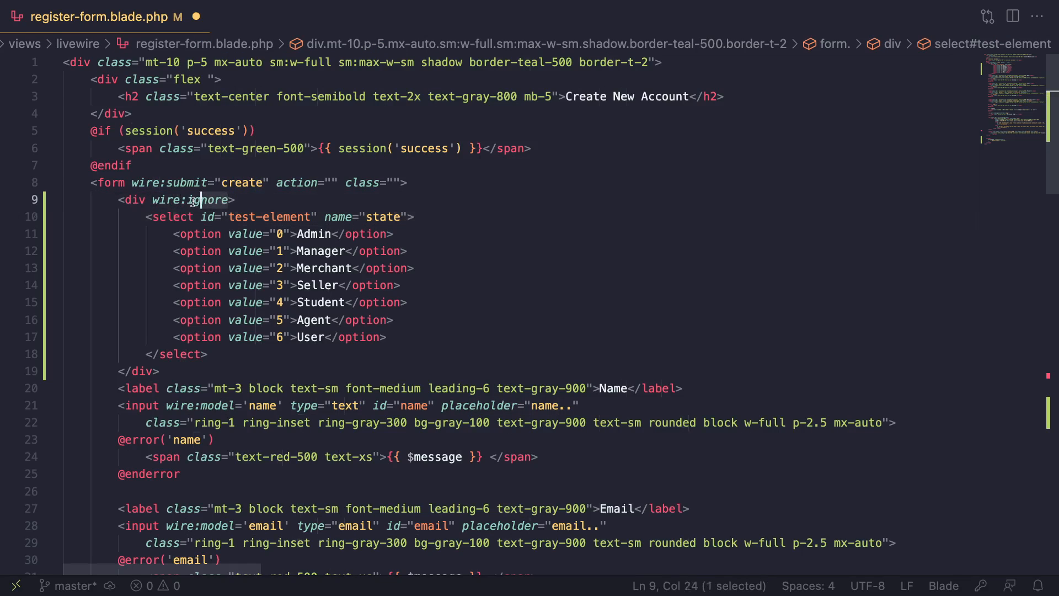
{"action": "type", "text": ".self"}
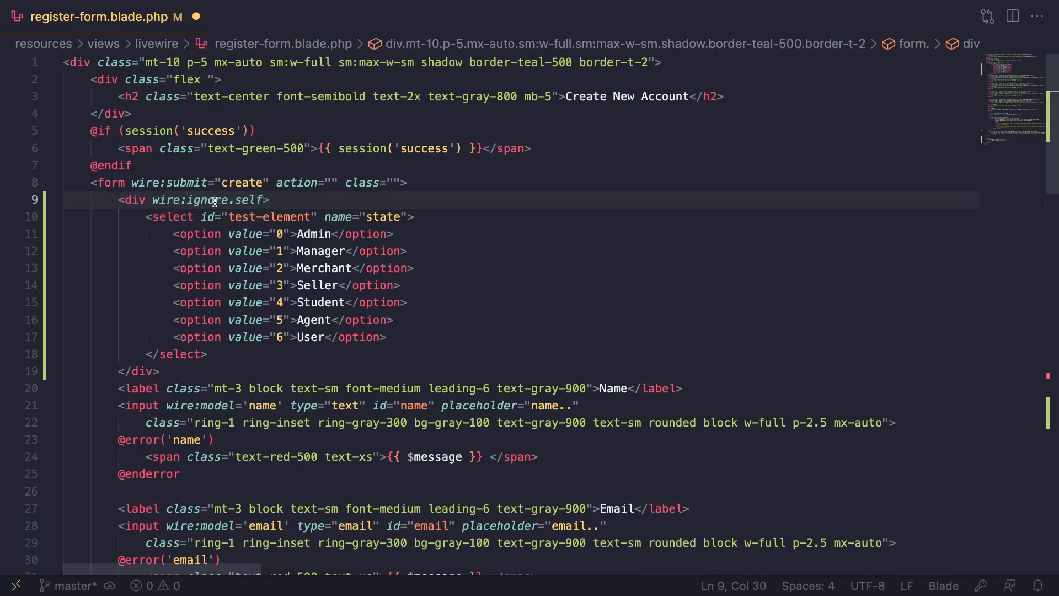
{"action": "double_click", "coordinate": [135, 199]}
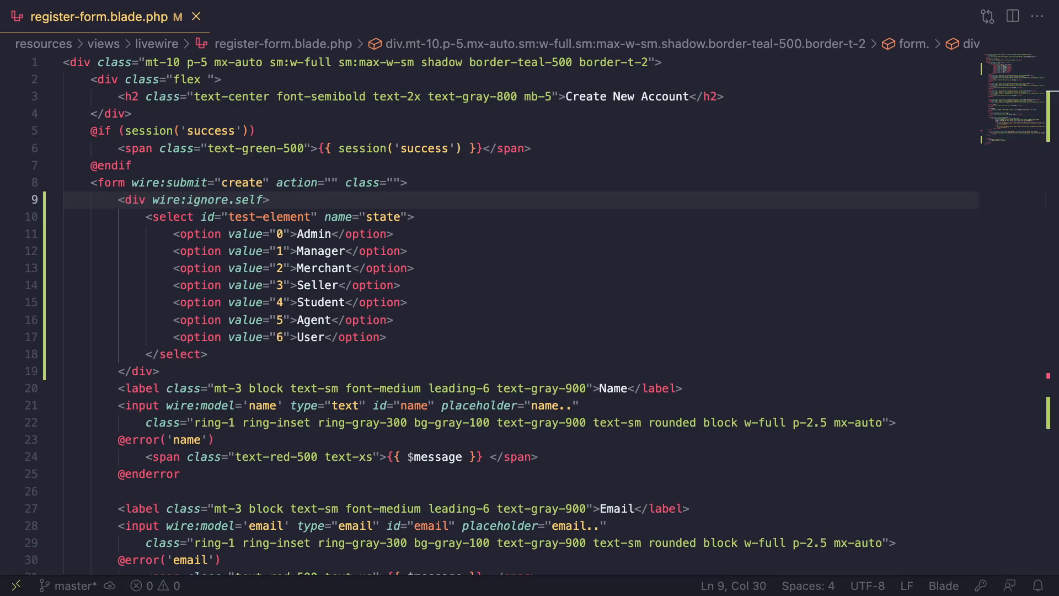
{"action": "mouse_move", "coordinate": [397, 296]}
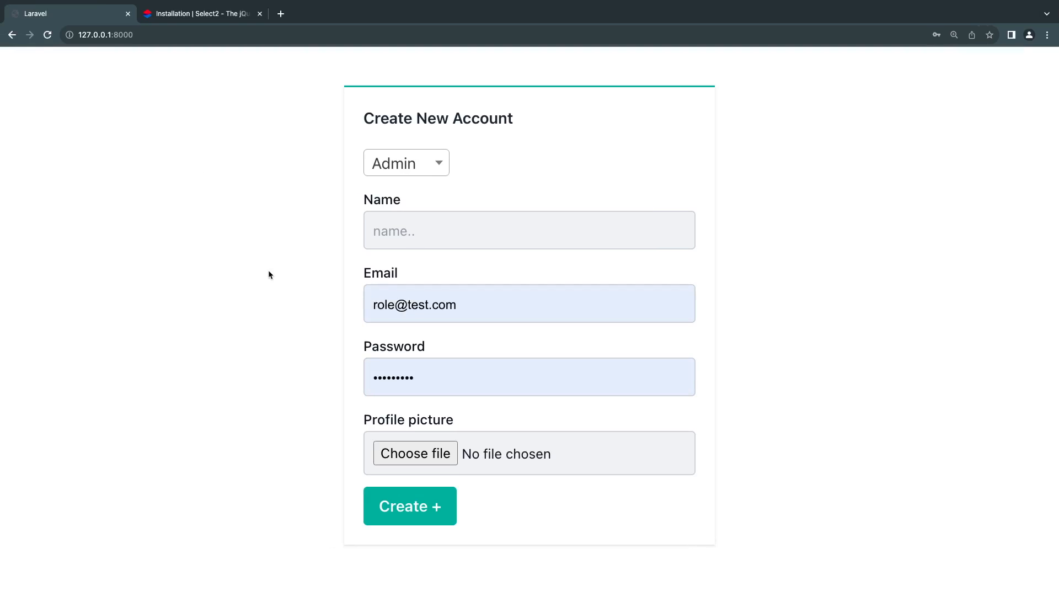
Step: Submit the form and try the role dropdown, now reverted to a plain select
{"action": "left_click", "coordinate": [409, 505]}
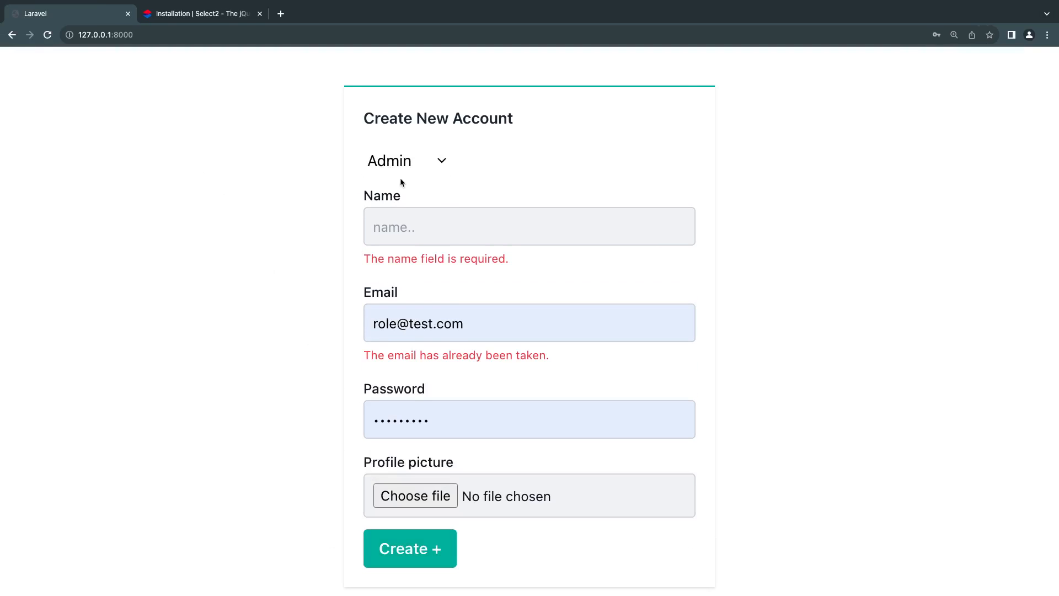
{"action": "left_click", "coordinate": [405, 160]}
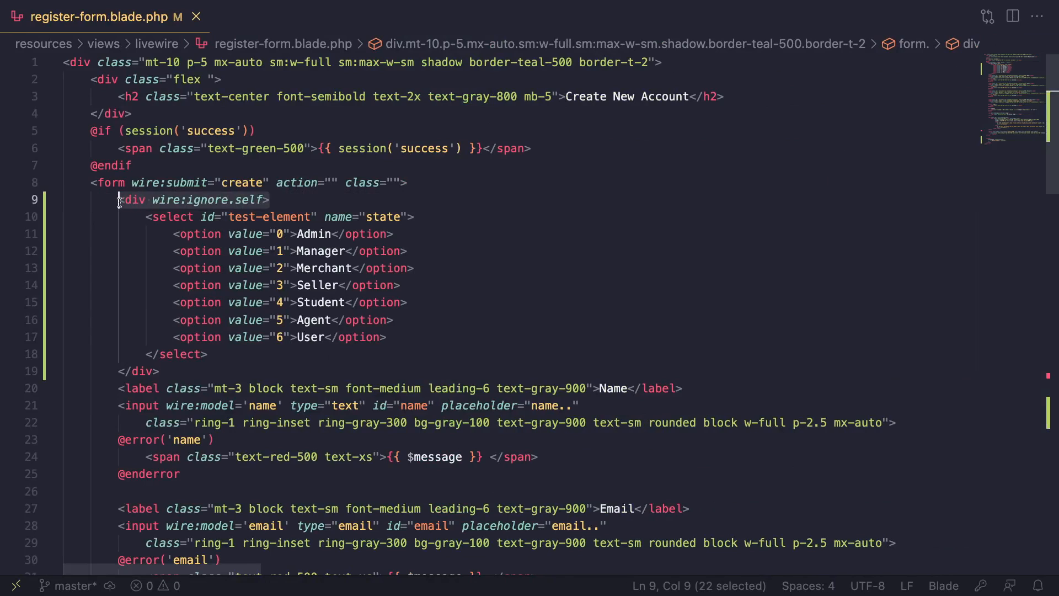
{"action": "left_click", "coordinate": [263, 199]}
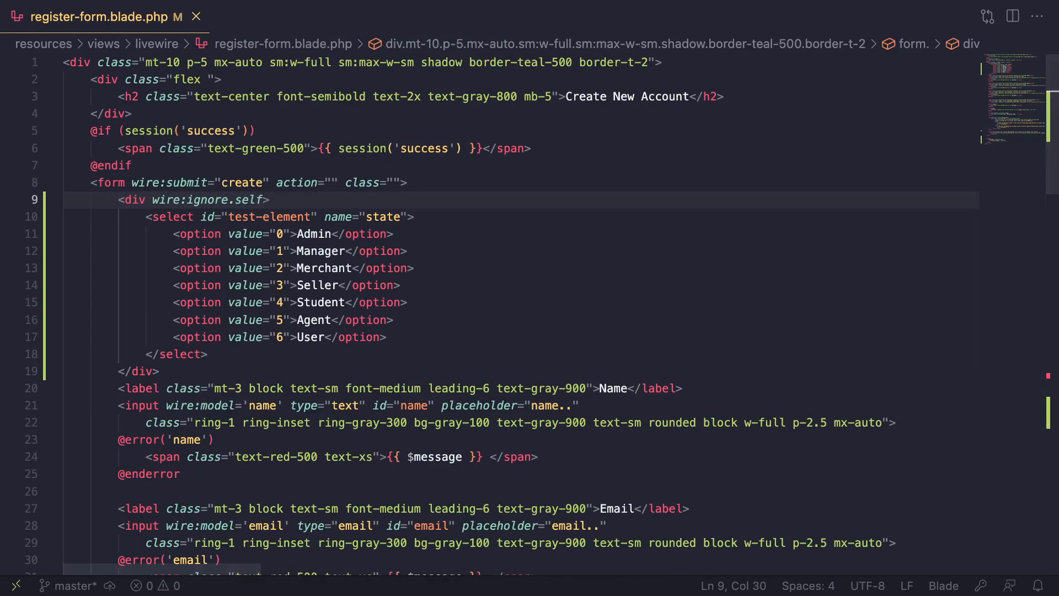
{"action": "left_click", "coordinate": [331, 250]}
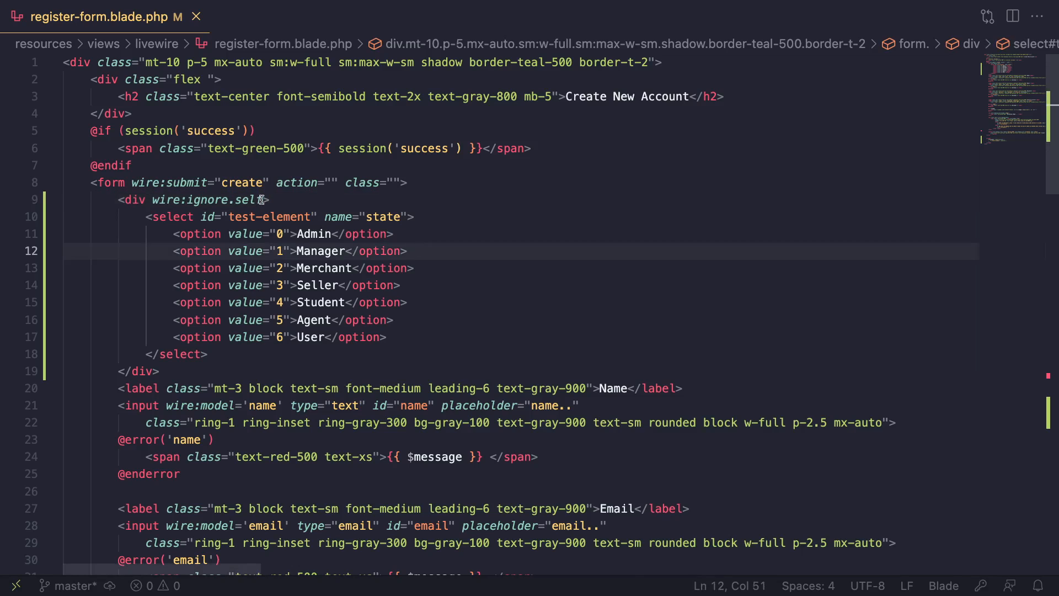
{"action": "key", "text": "Backspace"}
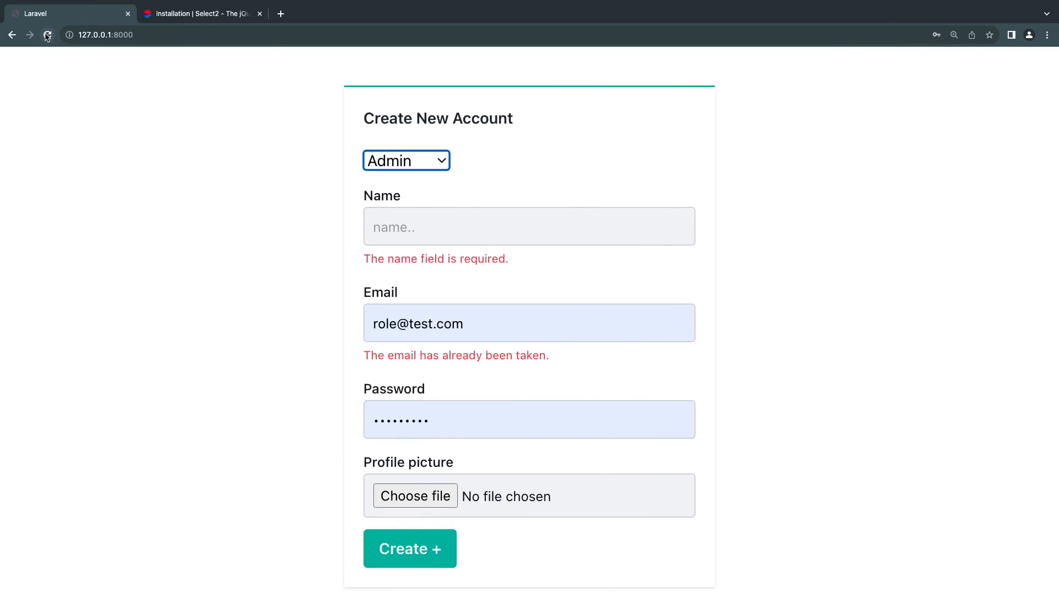
Step: Open and close the Select2 role list keeping Admin, then visit the docs tab and return
{"action": "left_click", "coordinate": [405, 160]}
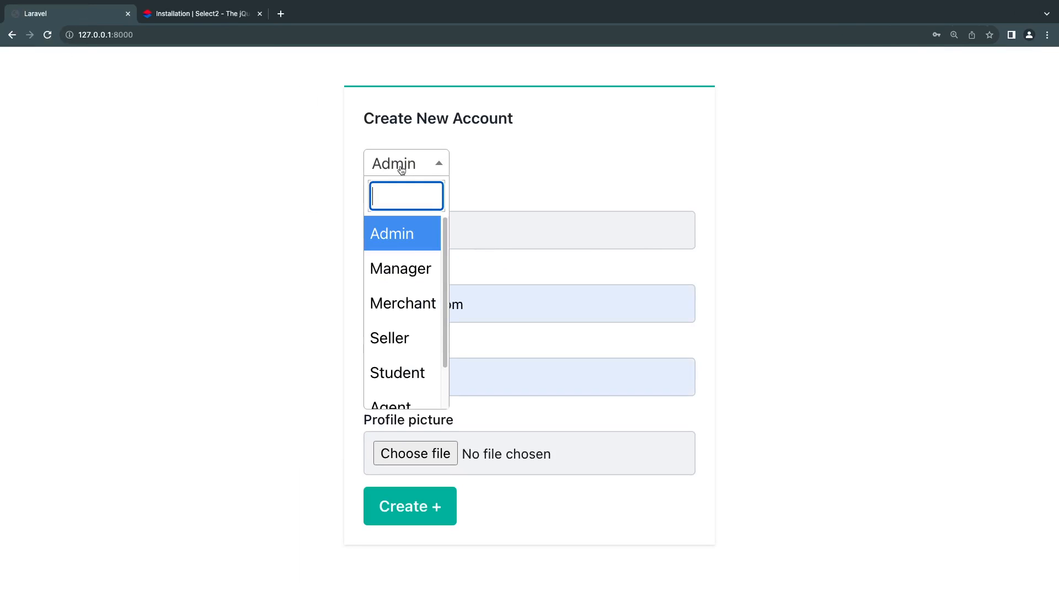
{"action": "left_click", "coordinate": [392, 233]}
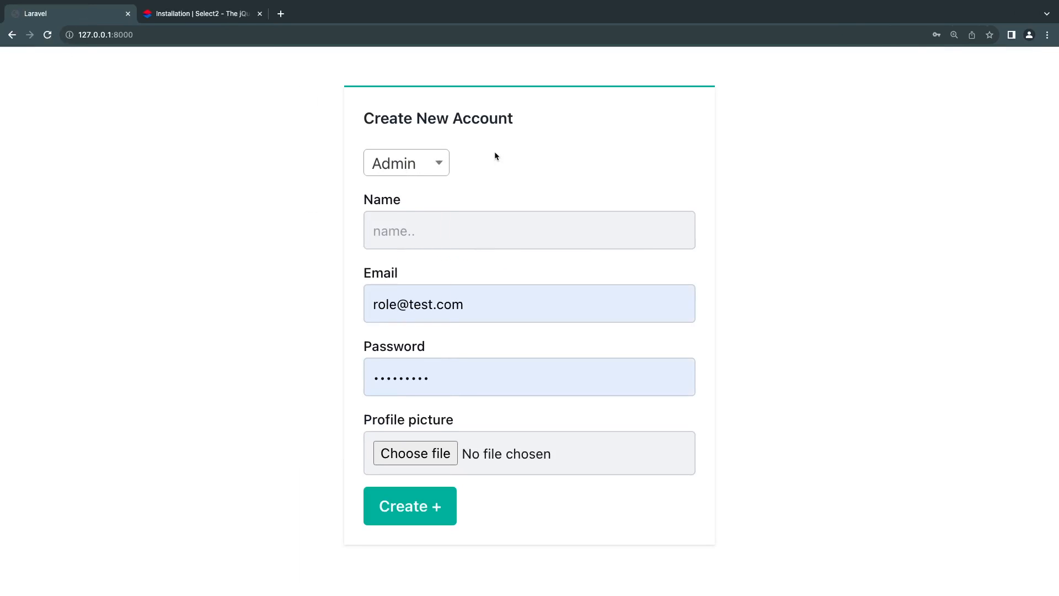
{"action": "mouse_move", "coordinate": [486, 166]}
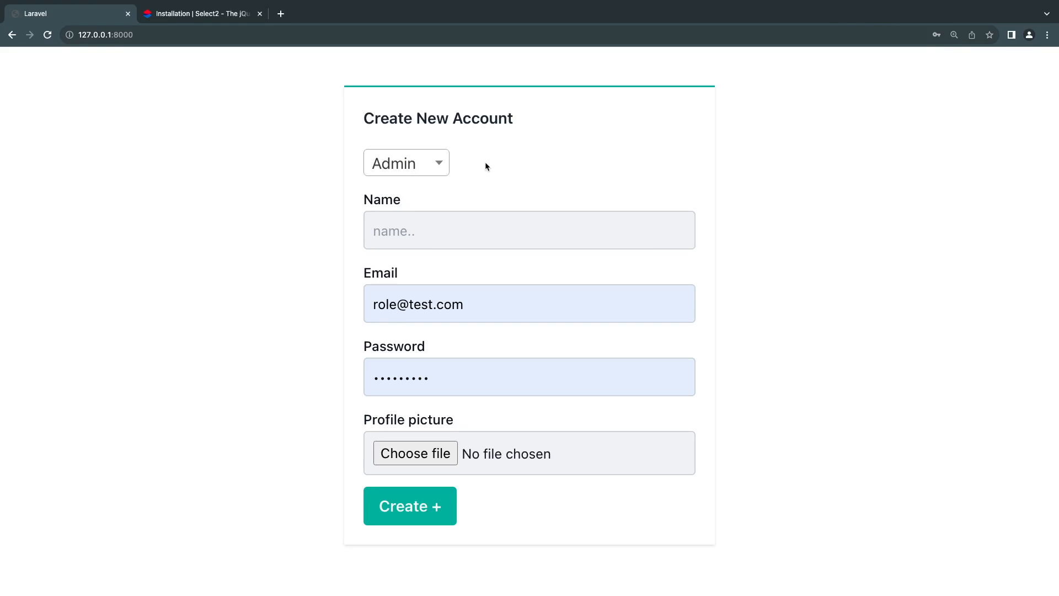
{"action": "mouse_move", "coordinate": [394, 163]}
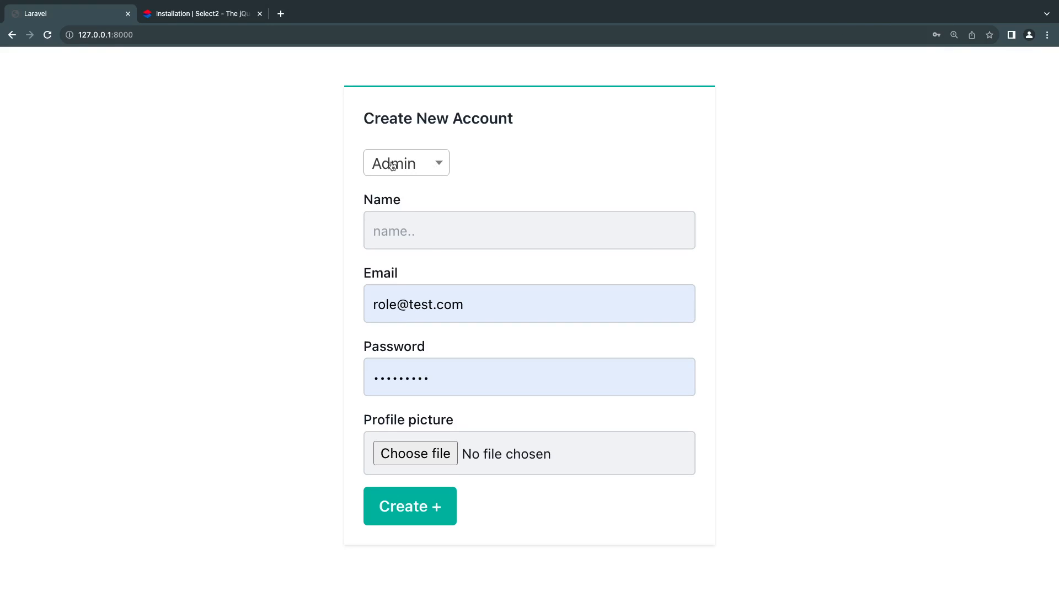
{"action": "left_click", "coordinate": [202, 13]}
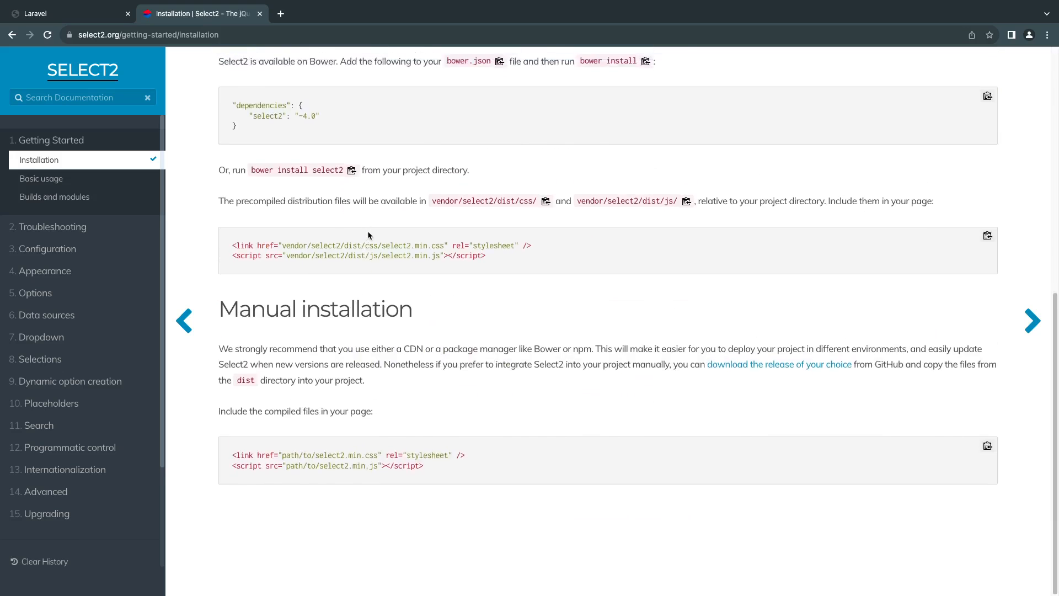
{"action": "left_click", "coordinate": [68, 13]}
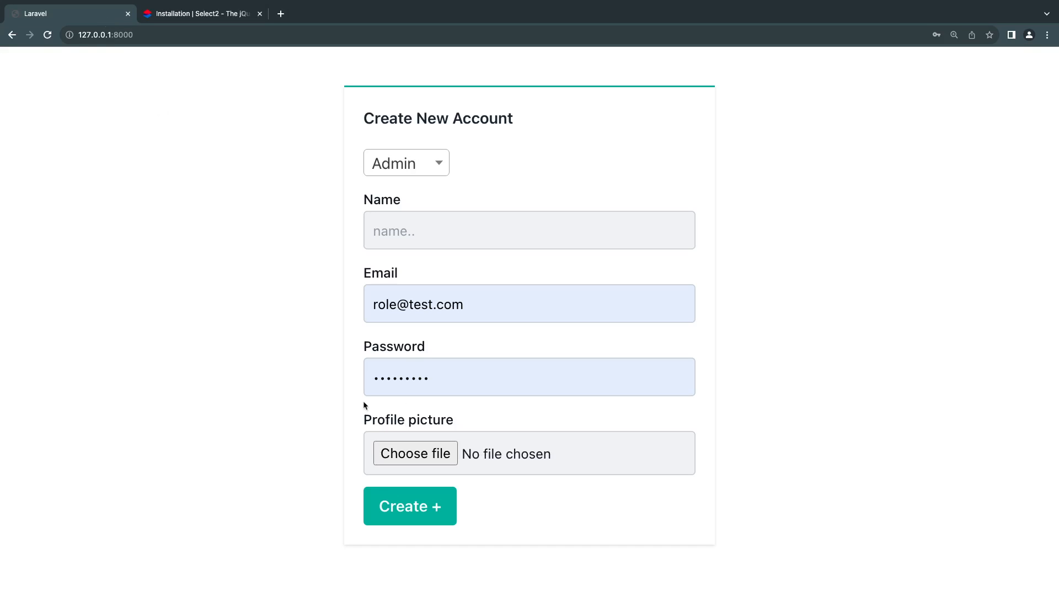
{"action": "mouse_move", "coordinate": [282, 307]}
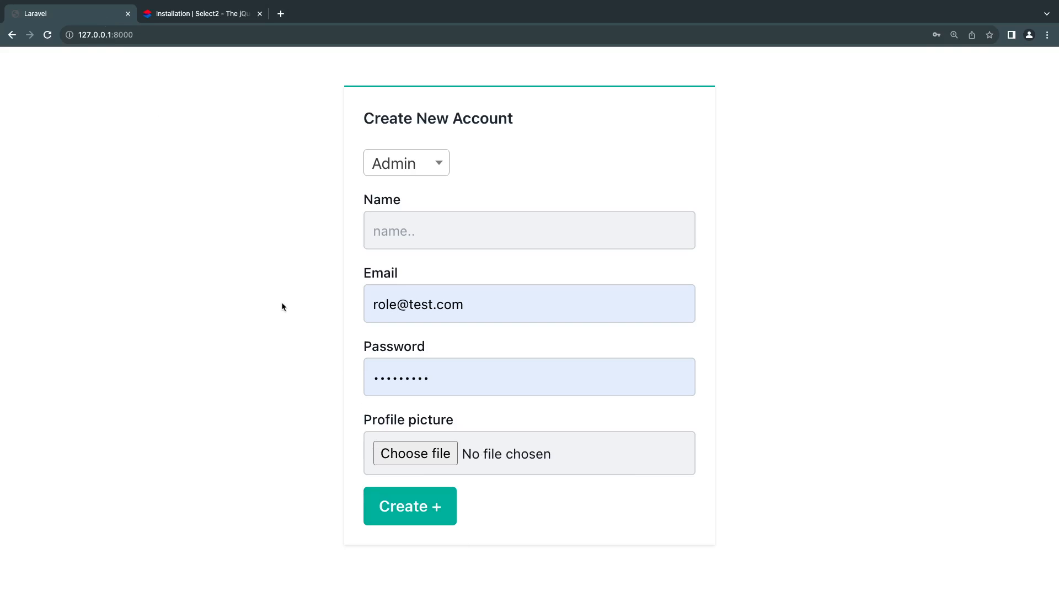
{"action": "mouse_move", "coordinate": [308, 310]}
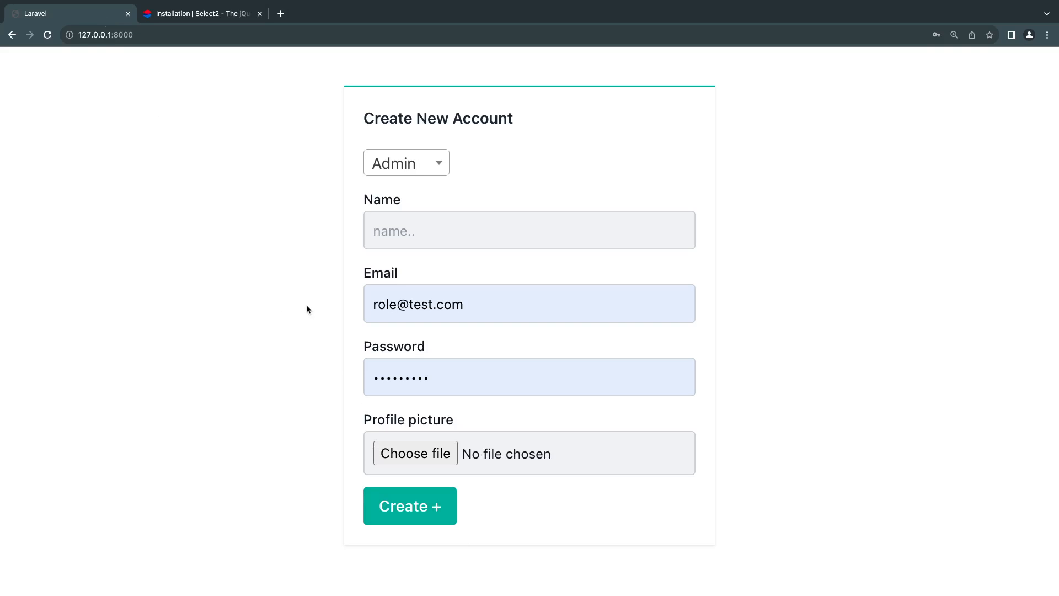